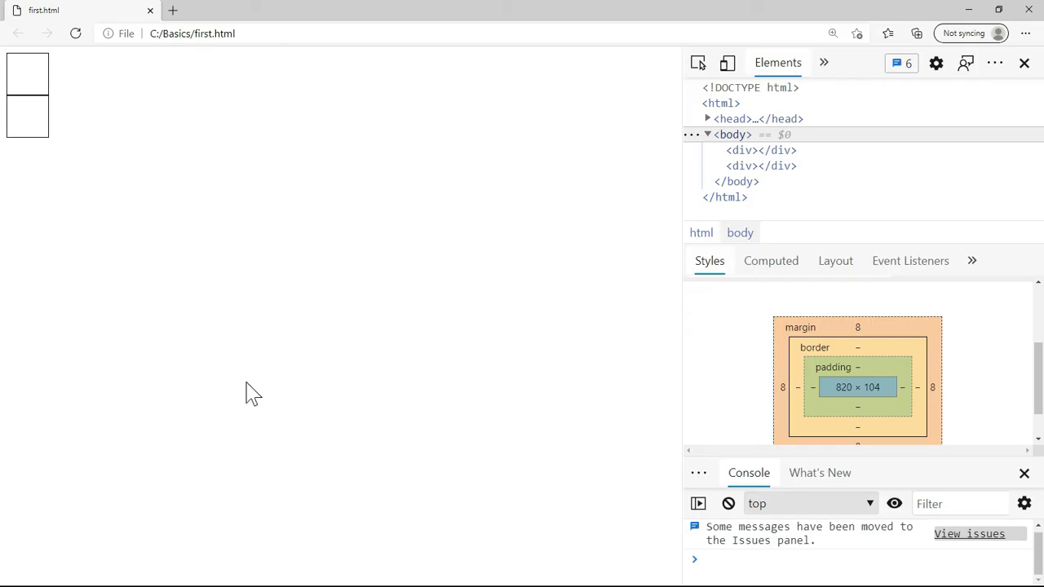
pyautogui.moveTo(75, 140)
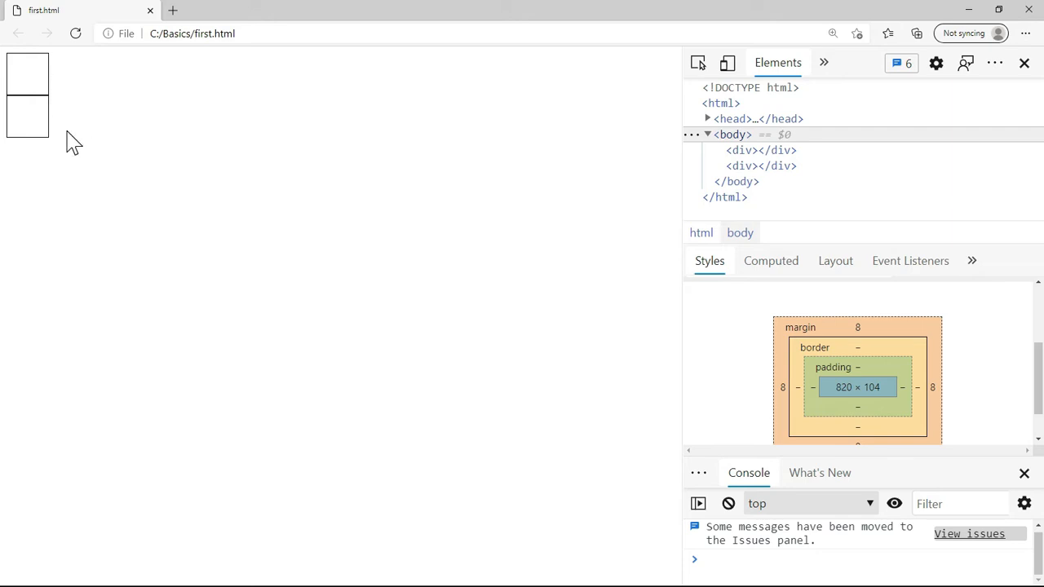
pyautogui.moveTo(36, 161)
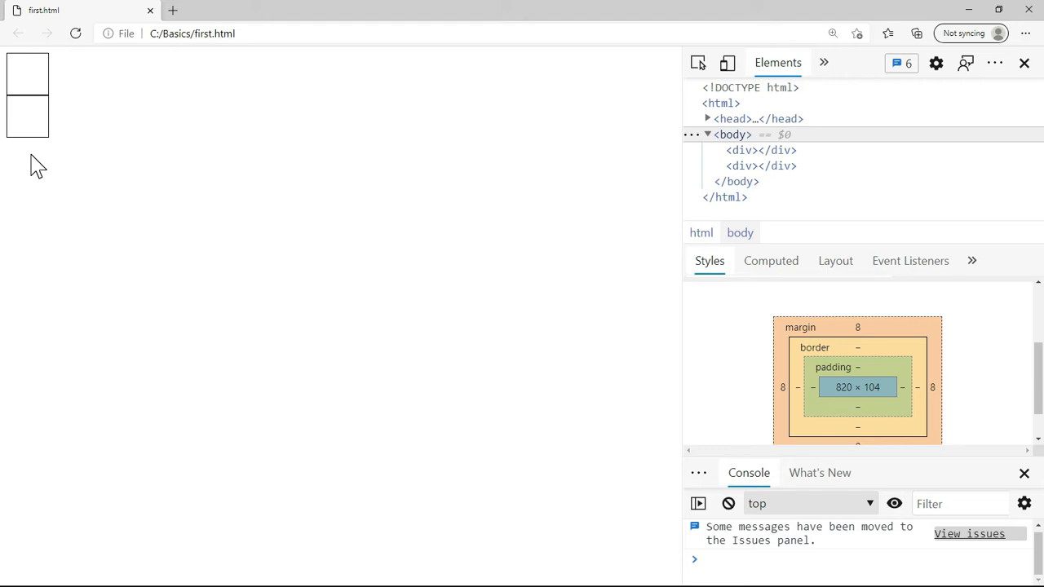
pyautogui.moveTo(243, 480)
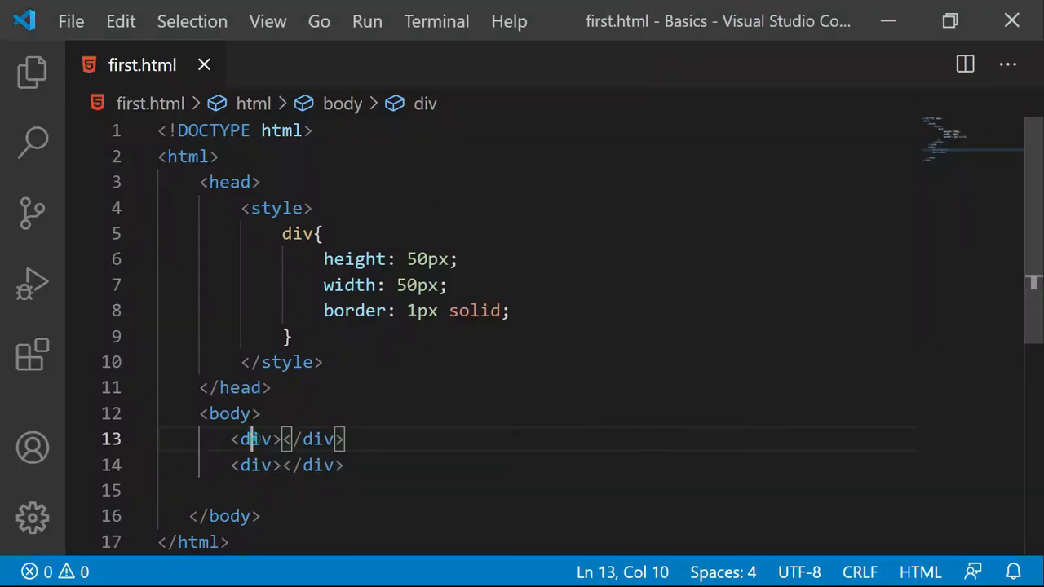
# - Rename the body's div tags and the style rule's div selector to span
pyautogui.write('span></span>')
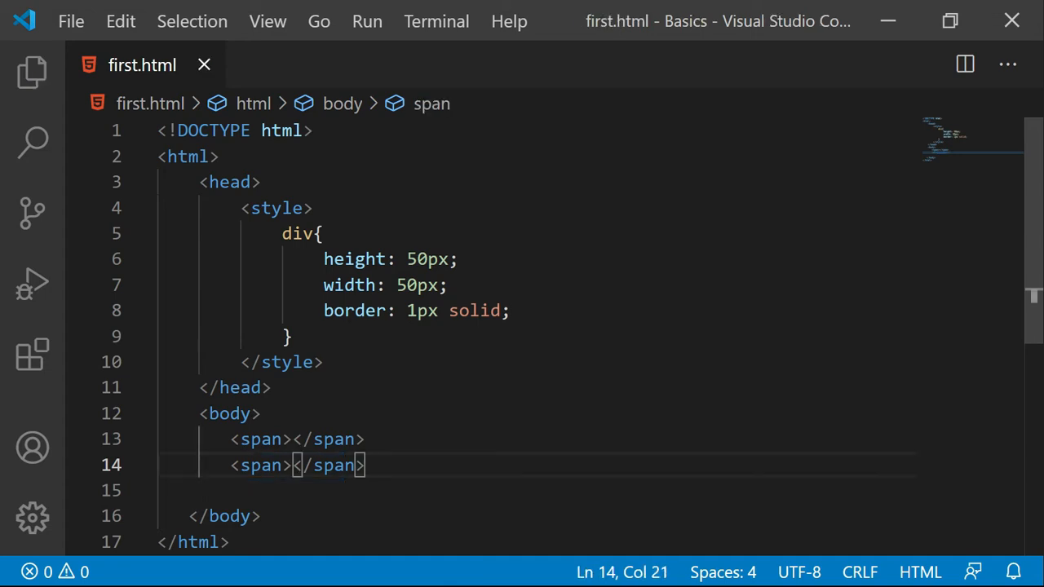
pyautogui.doubleClick(296, 235)
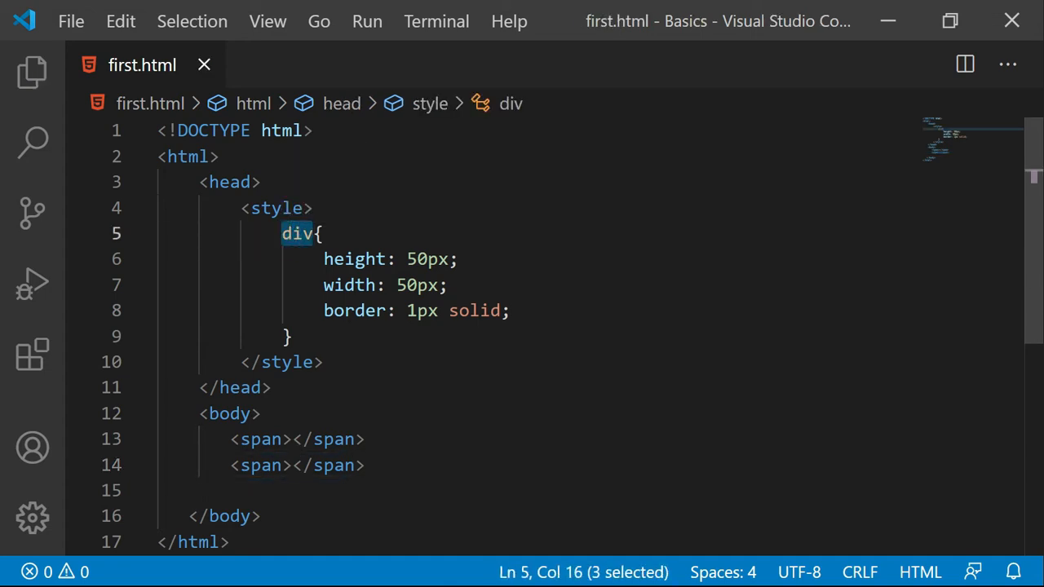
pyautogui.write('span')
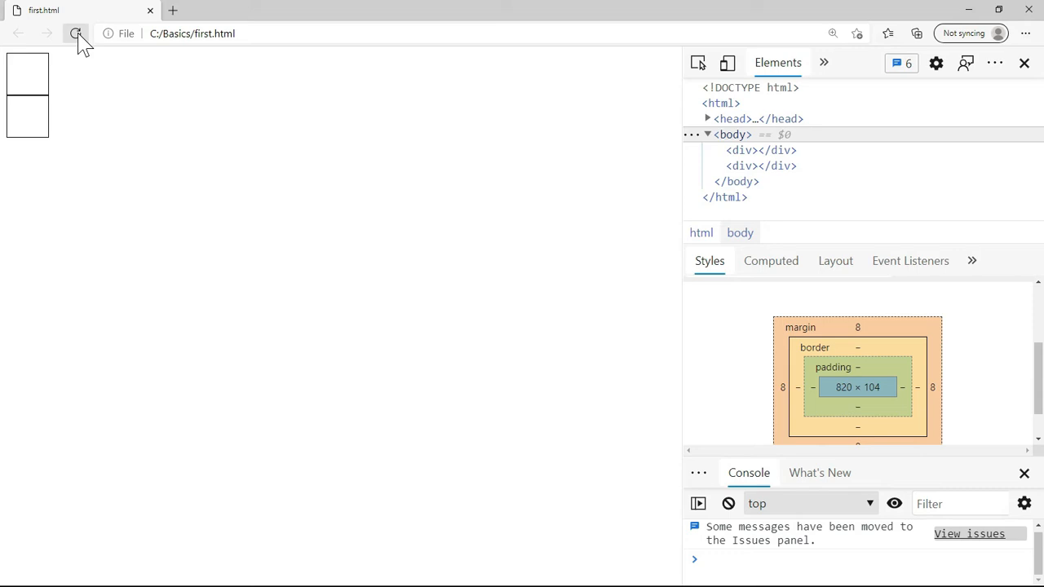
# - Reload first.html in Edge to see the spans collapse into a thin inline sliver
pyautogui.click(75, 33)
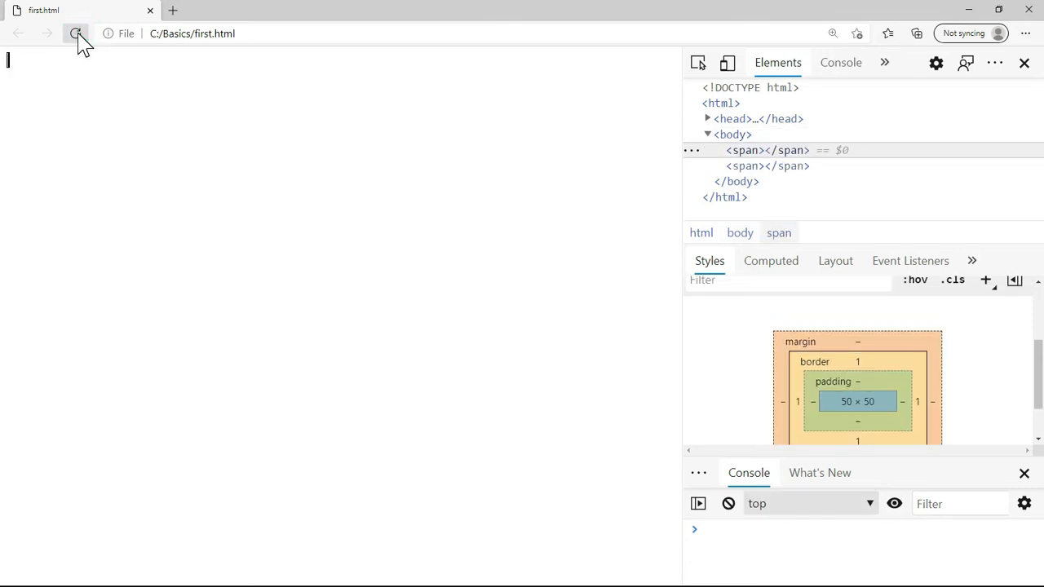
pyautogui.click(75, 33)
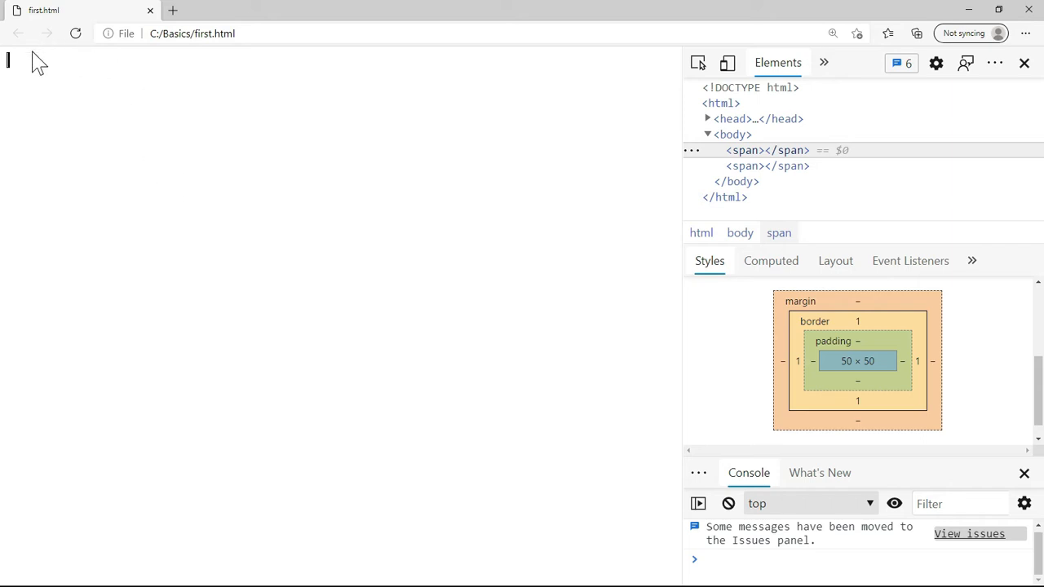
pyautogui.moveTo(395, 327)
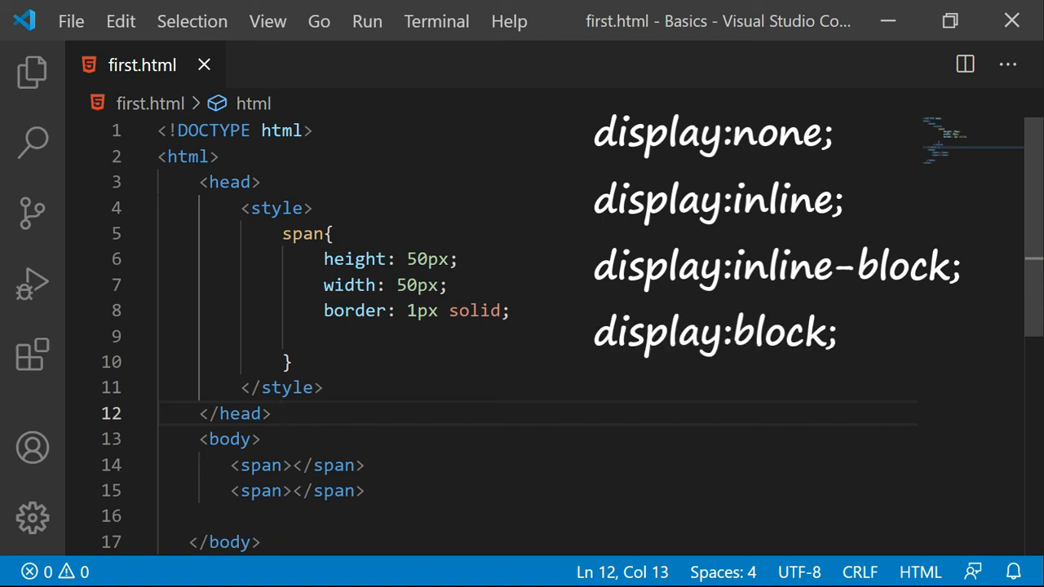
# - Add display:inline-block; to the span rule and save first.html
pyautogui.click(281, 414)
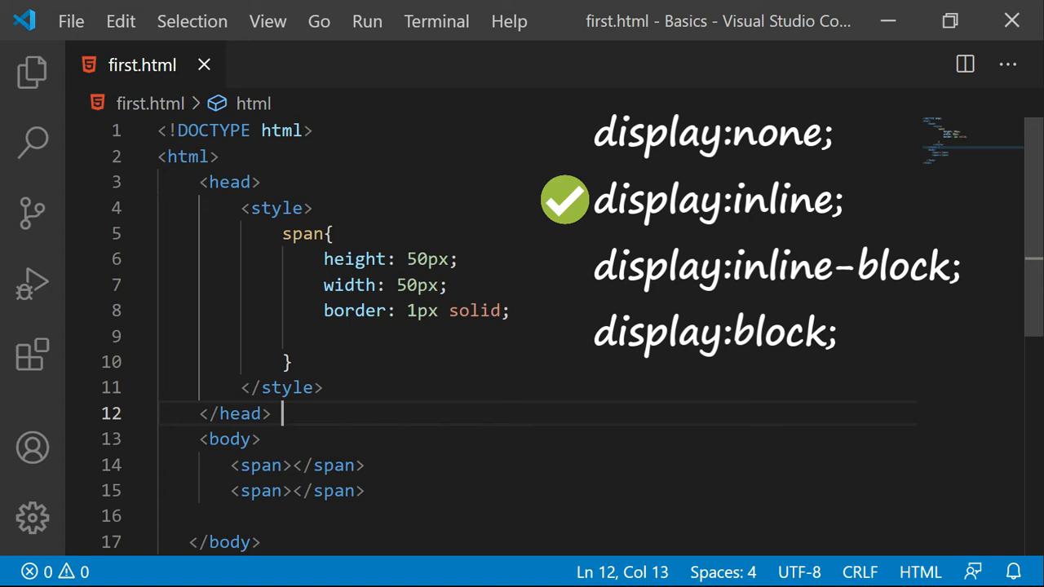
pyautogui.click(180, 336)
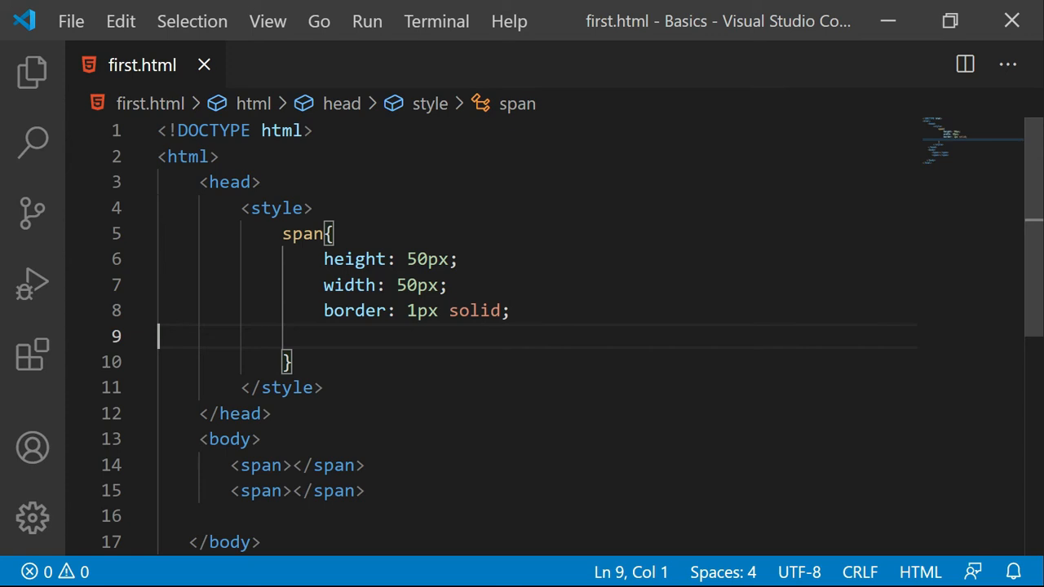
pyautogui.write('display:inline-block;')
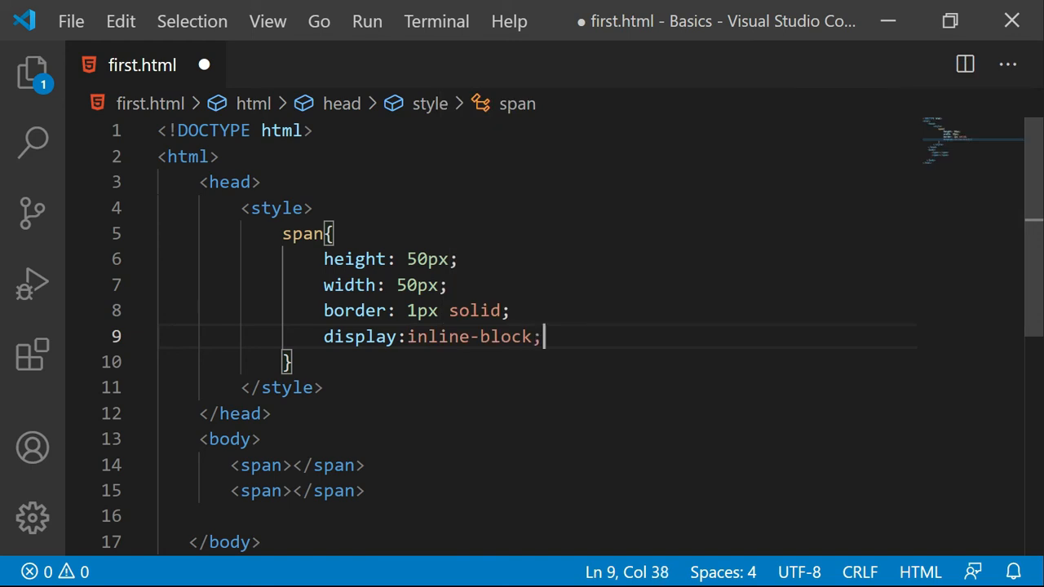
pyautogui.press('ctrl+s')
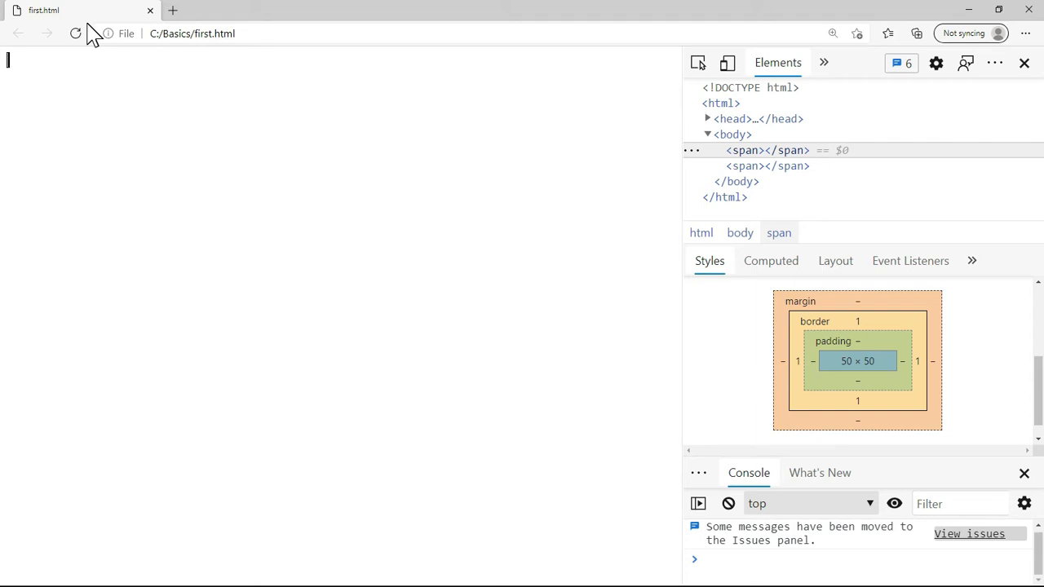
# - Reload the page to see the two spans as side-by-side 50px boxes, then return to VS Code
pyautogui.click(75, 33)
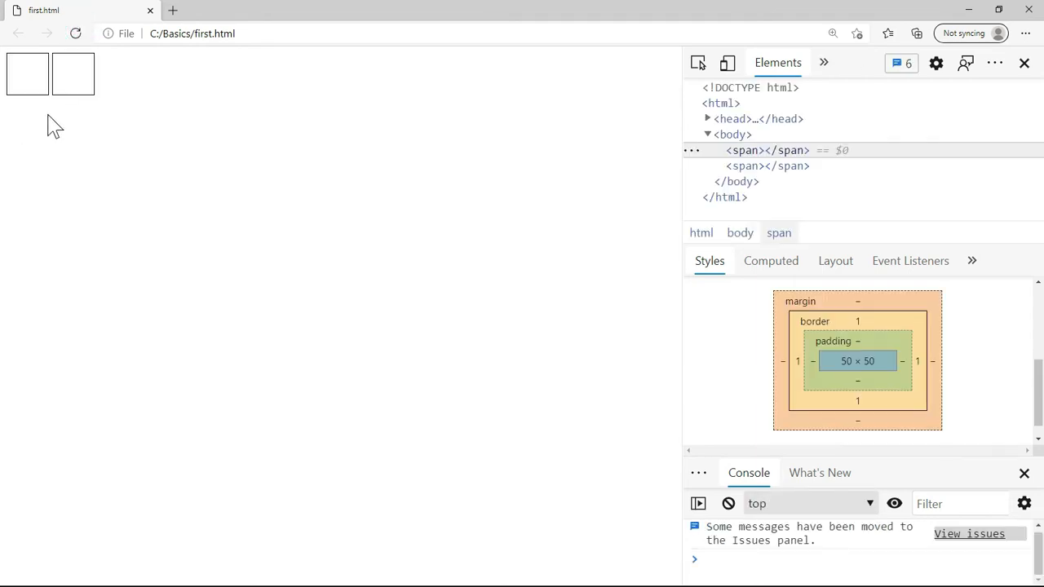
pyautogui.moveTo(31, 114)
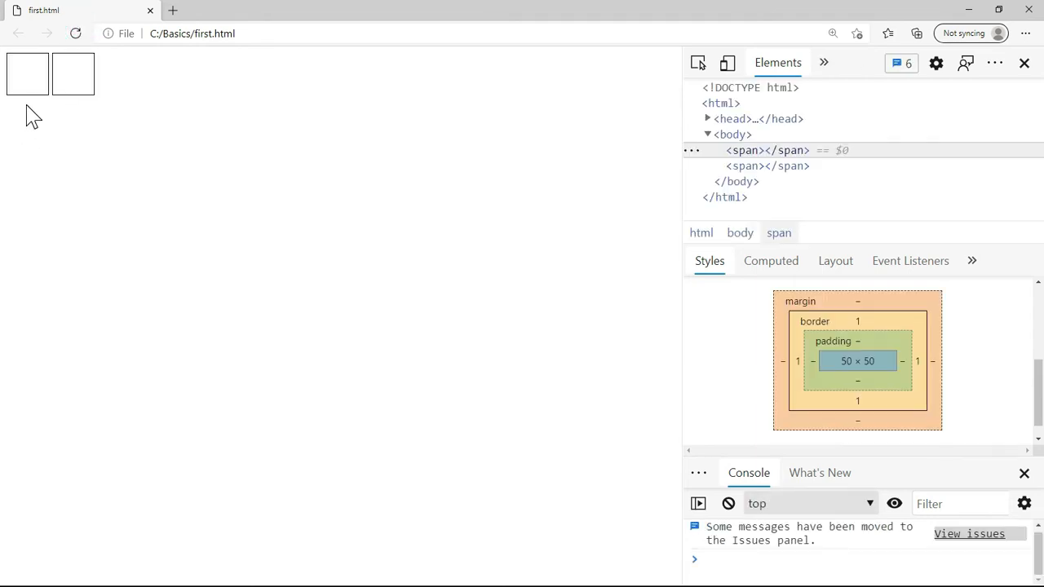
pyautogui.moveTo(88, 155)
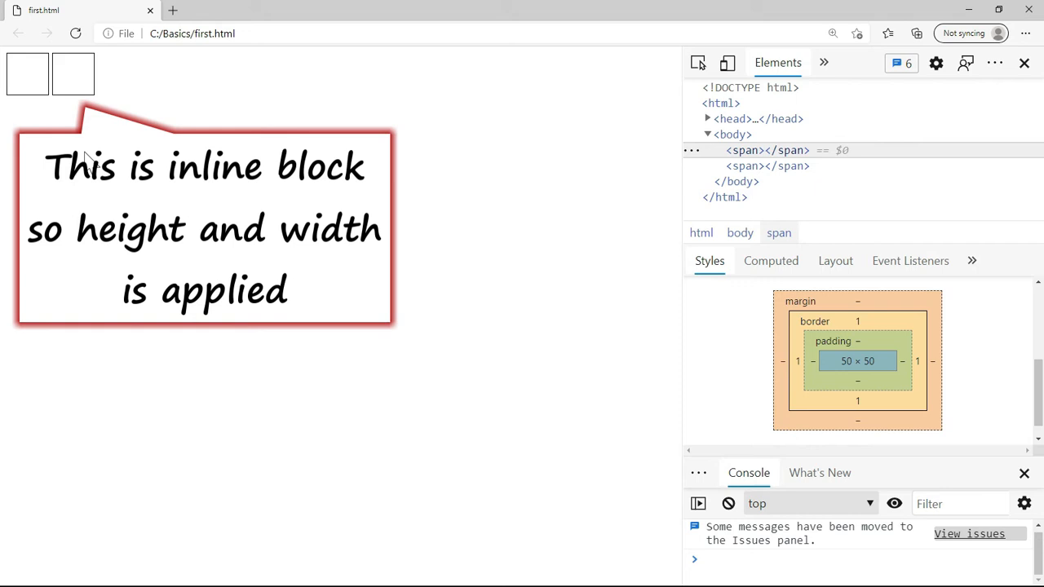
pyautogui.moveTo(176, 285)
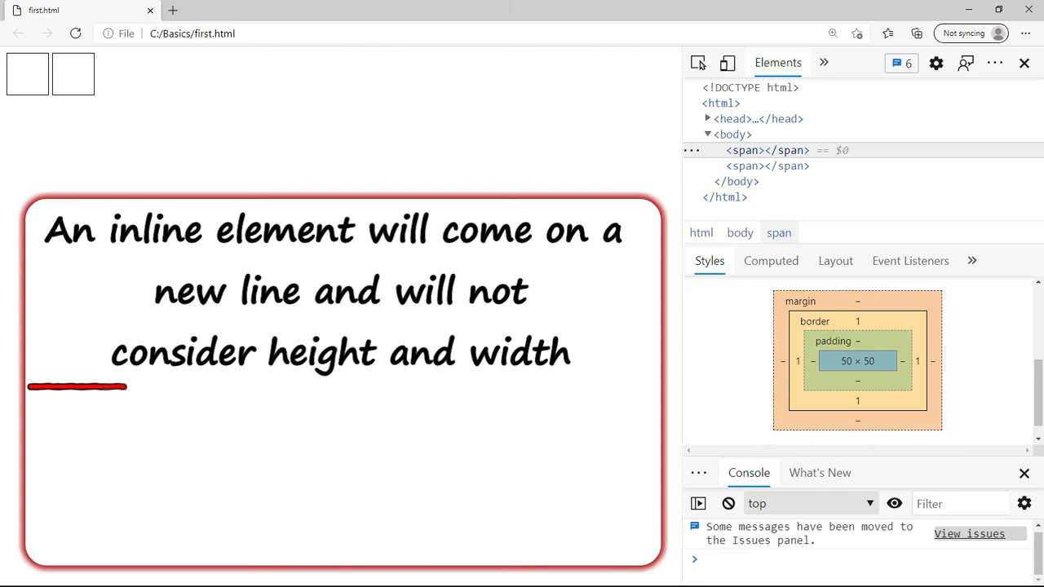
pyautogui.moveTo(127, 387); pyautogui.dragTo(310, 387)
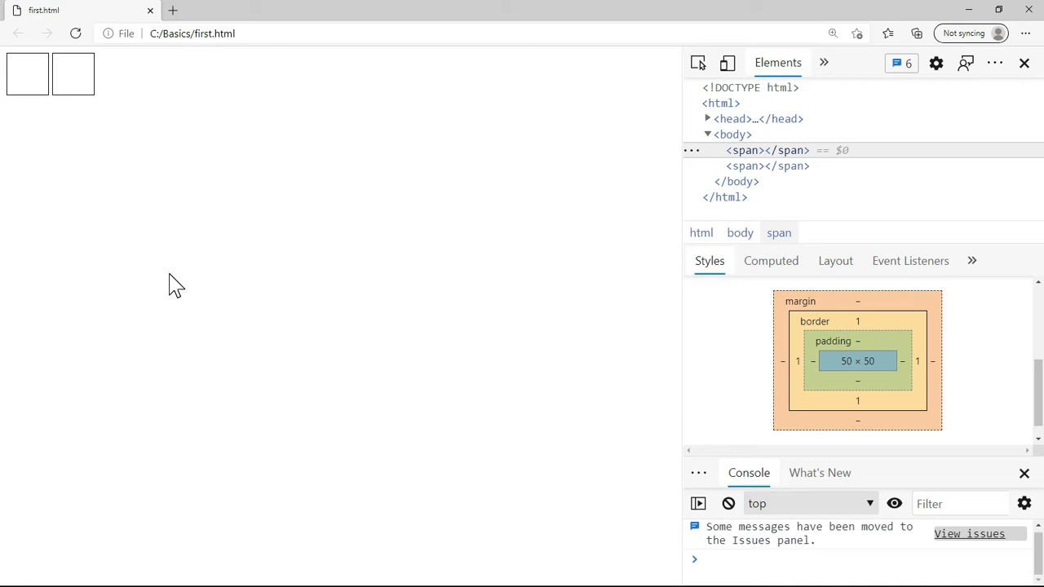
pyautogui.press('alt+tab')
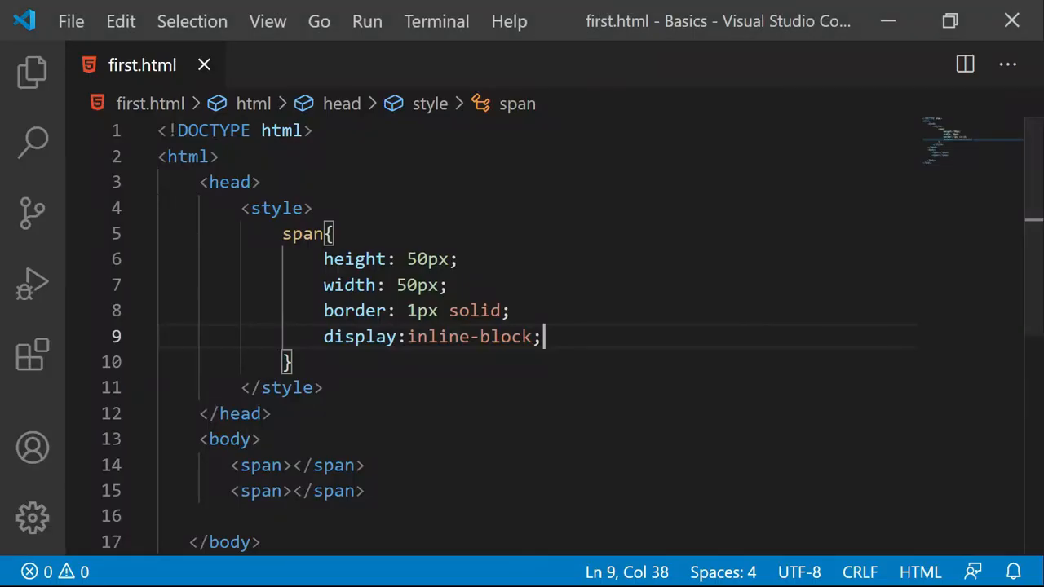
pyautogui.moveTo(360, 336)
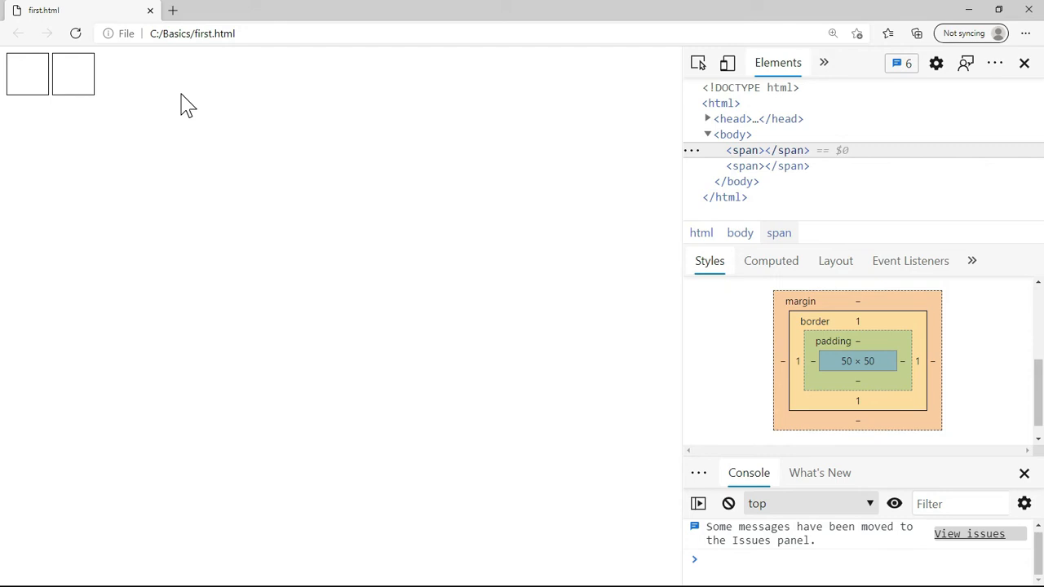
pyautogui.moveTo(114, 68)
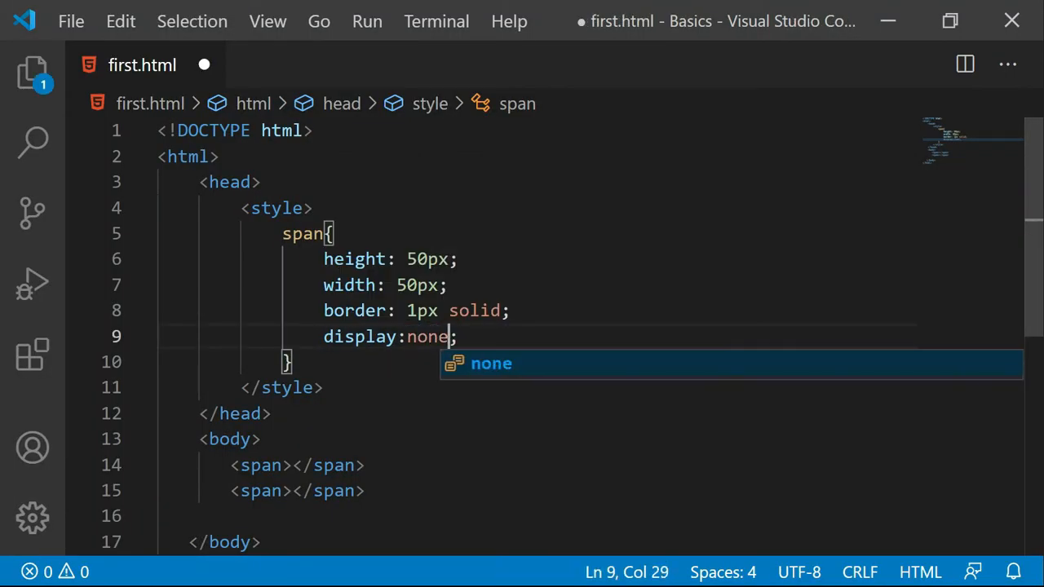
# - Set the span rule's display to none and save first.html
pyautogui.press('ctrl+s')
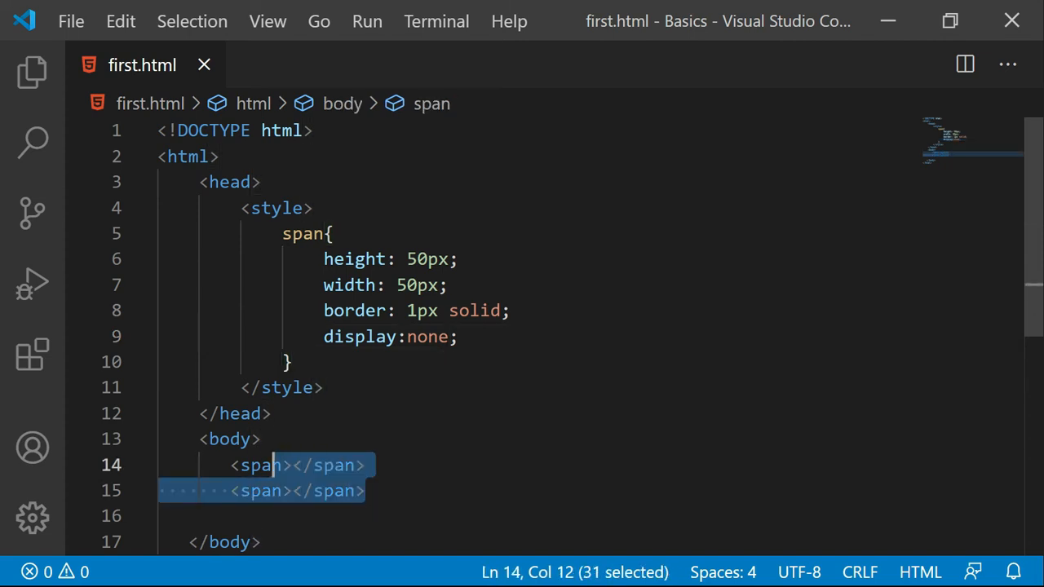
# - Add an h1 reading "This is a title" with id="txt" in place of the spans
pyautogui.write('<h1>')
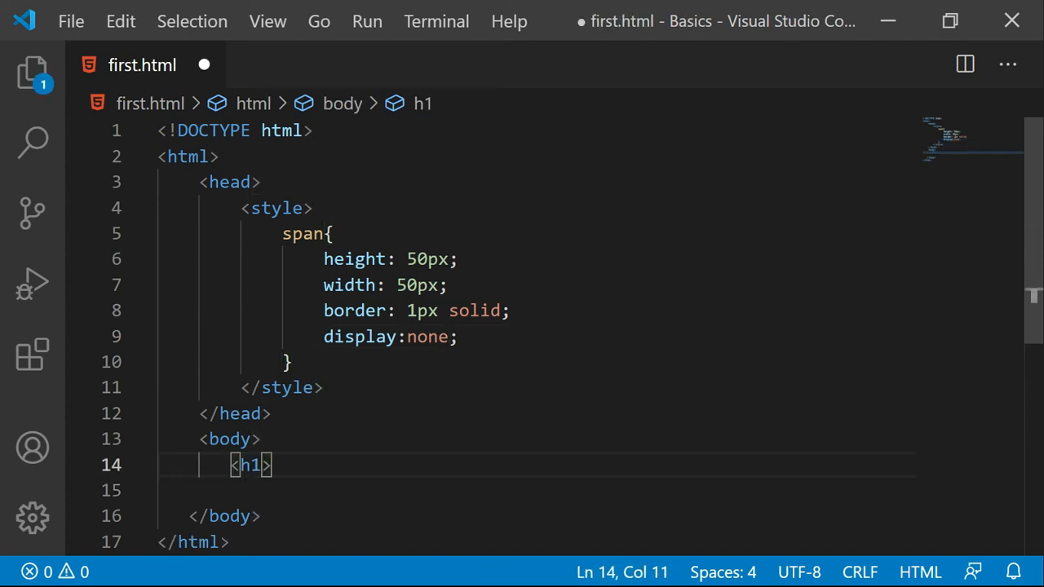
pyautogui.write('This is')
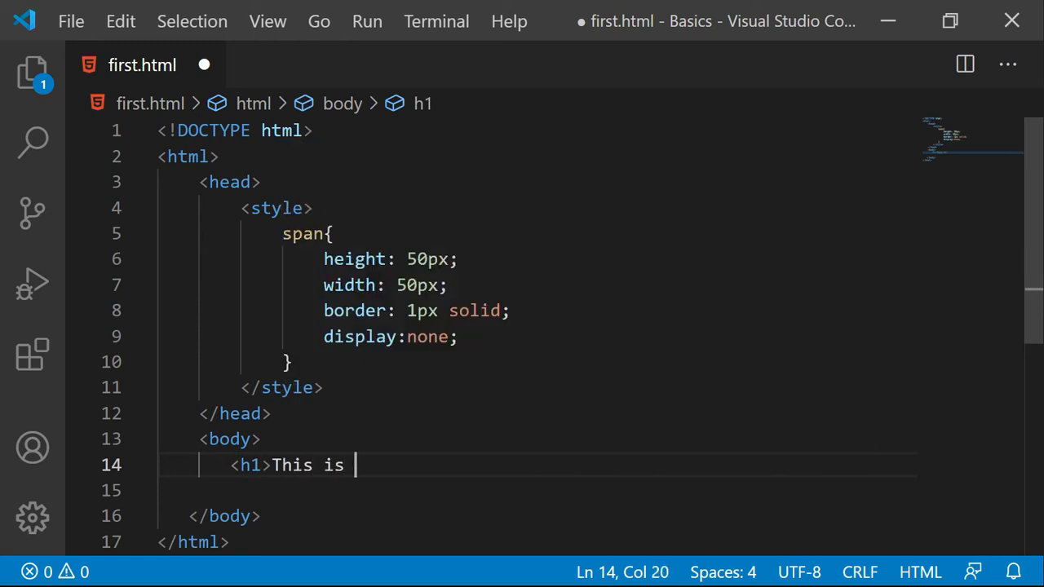
pyautogui.write('a title</h1>')
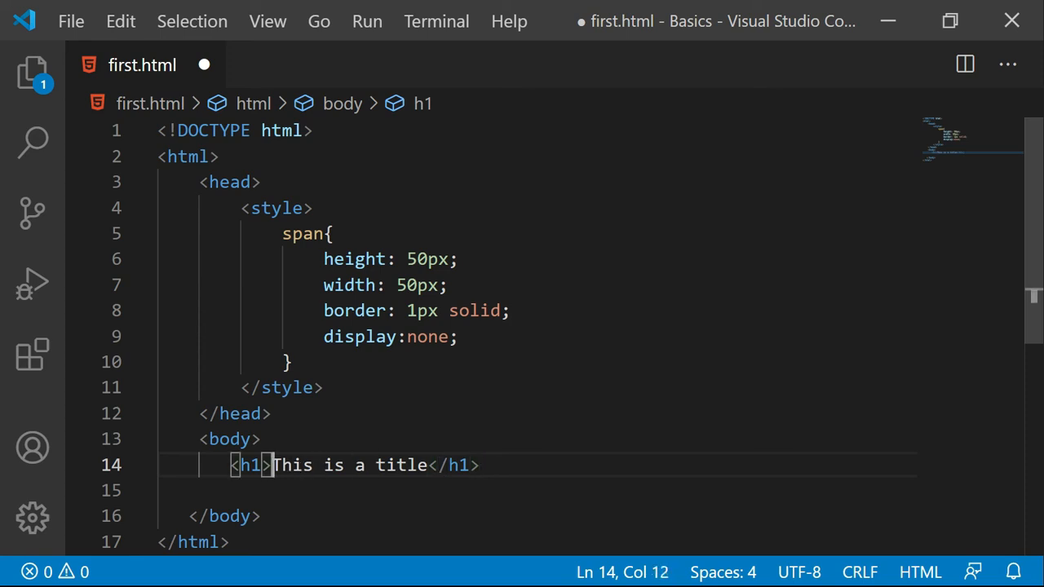
pyautogui.write('id=""')
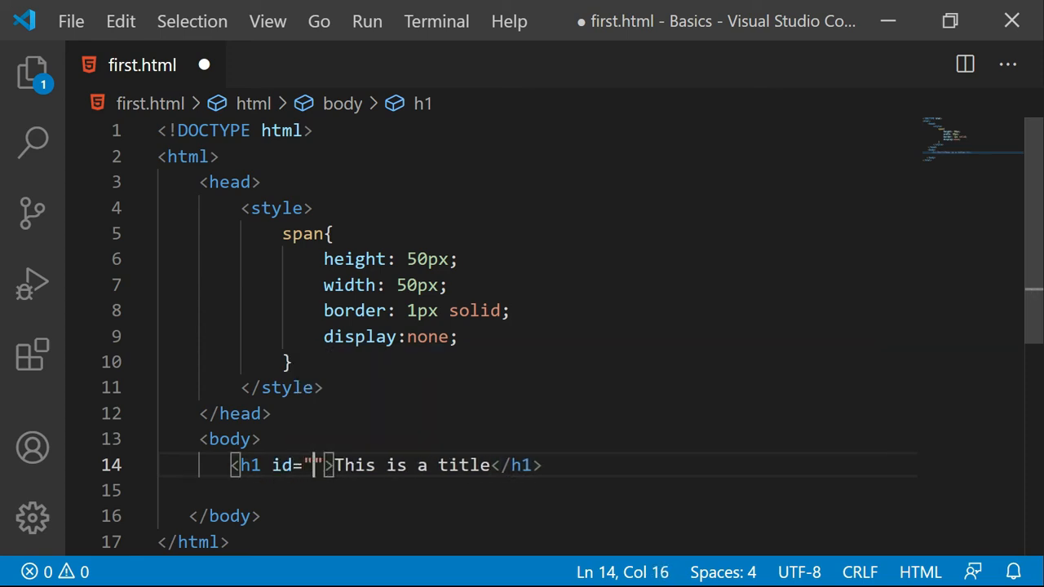
pyautogui.write('txt')
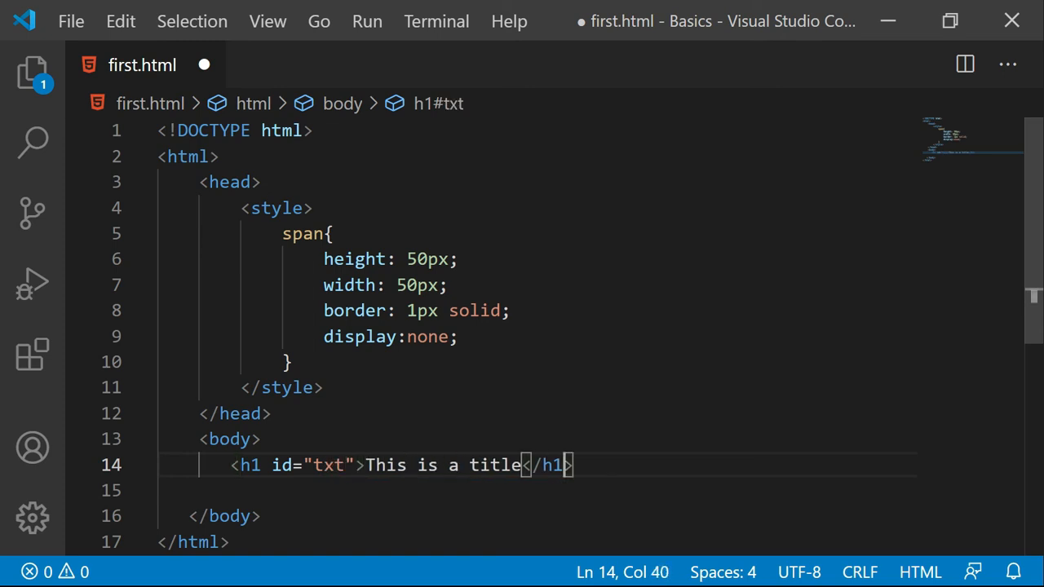
# - Add a Show/Hide button and begin a script element below it
pyautogui.write('<button></button>')
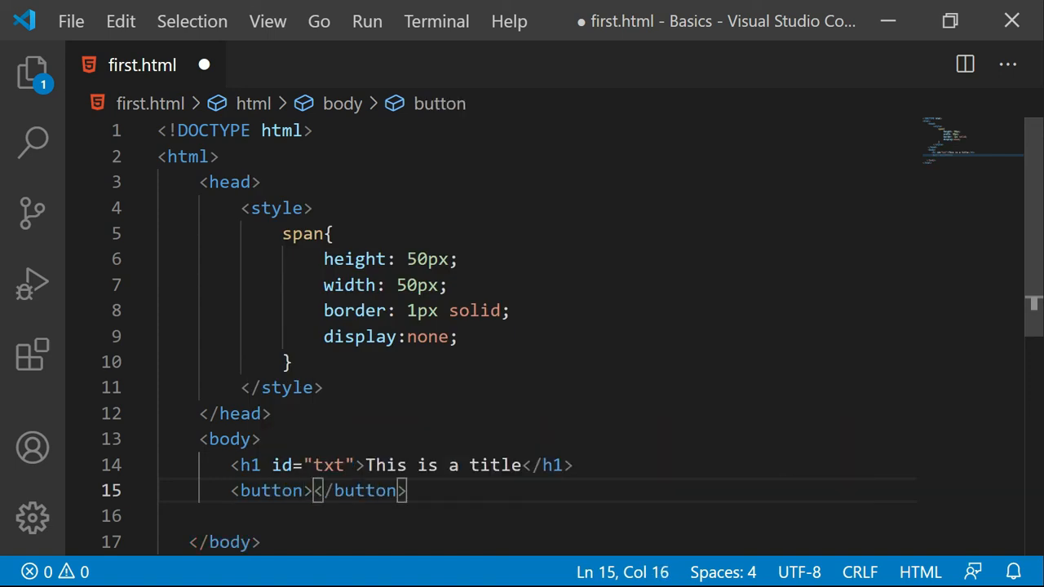
pyautogui.write('Show/Hi')
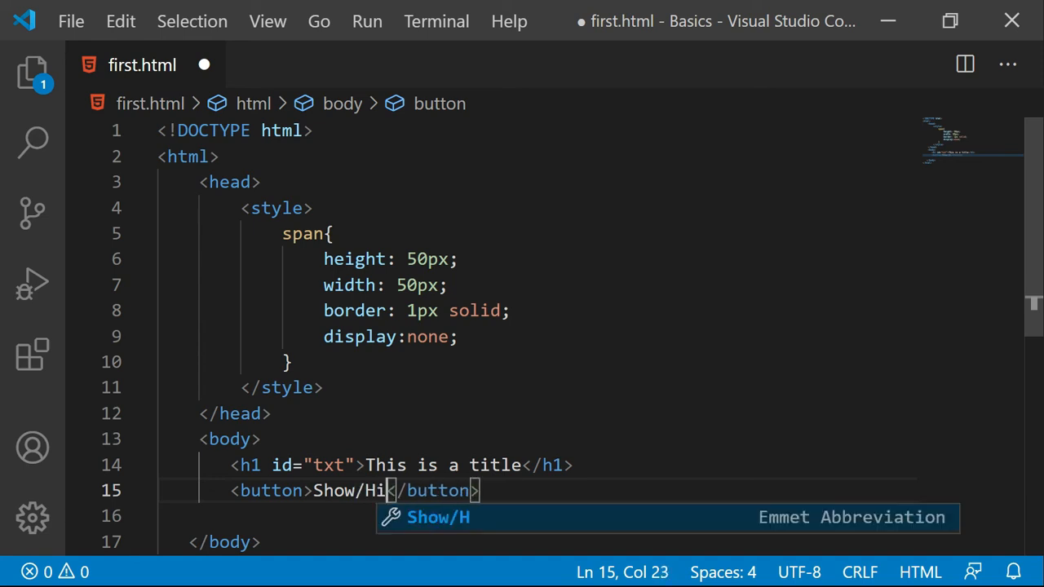
pyautogui.write('de')
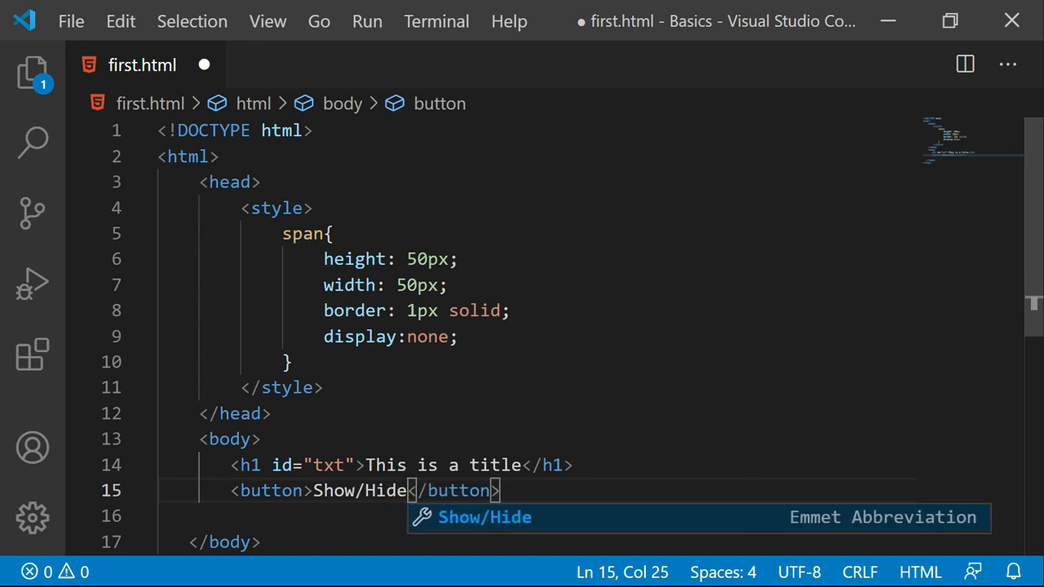
pyautogui.write('<script></script>')
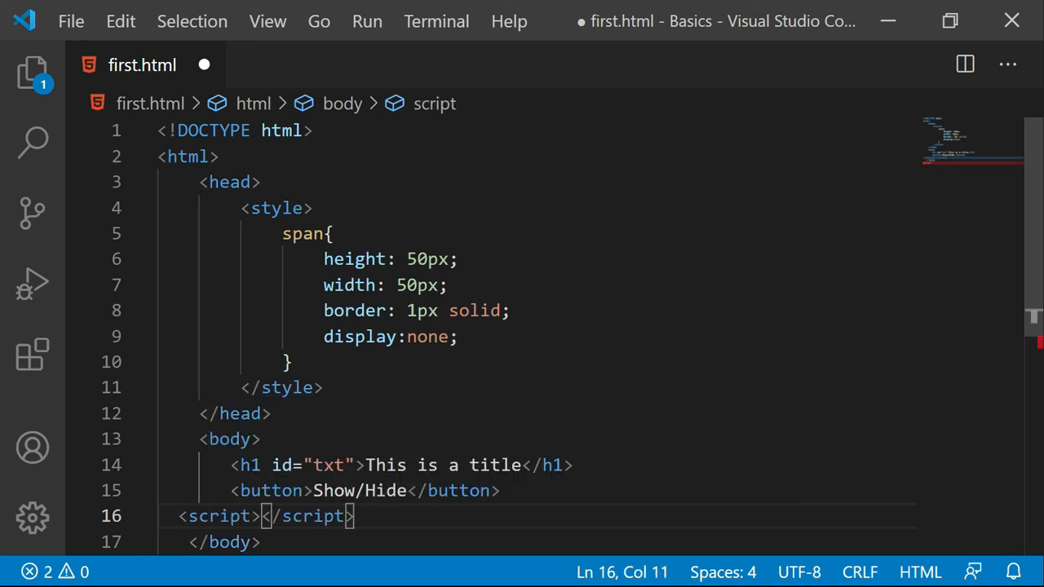
# - Lay out an empty script block and give the button onclick="showHide()"
pyautogui.press('Enter')
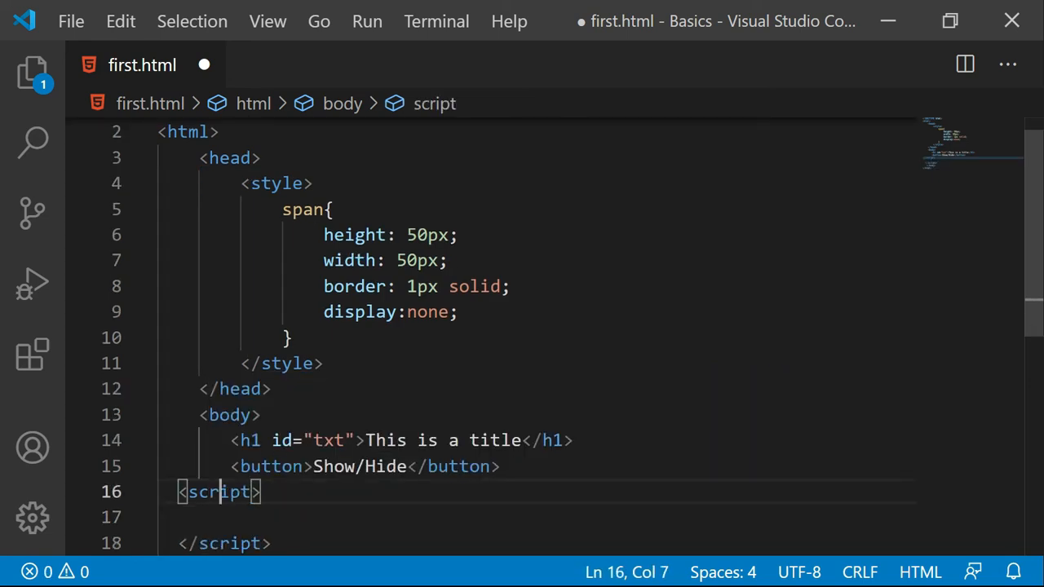
pyautogui.press('ctrl+s')
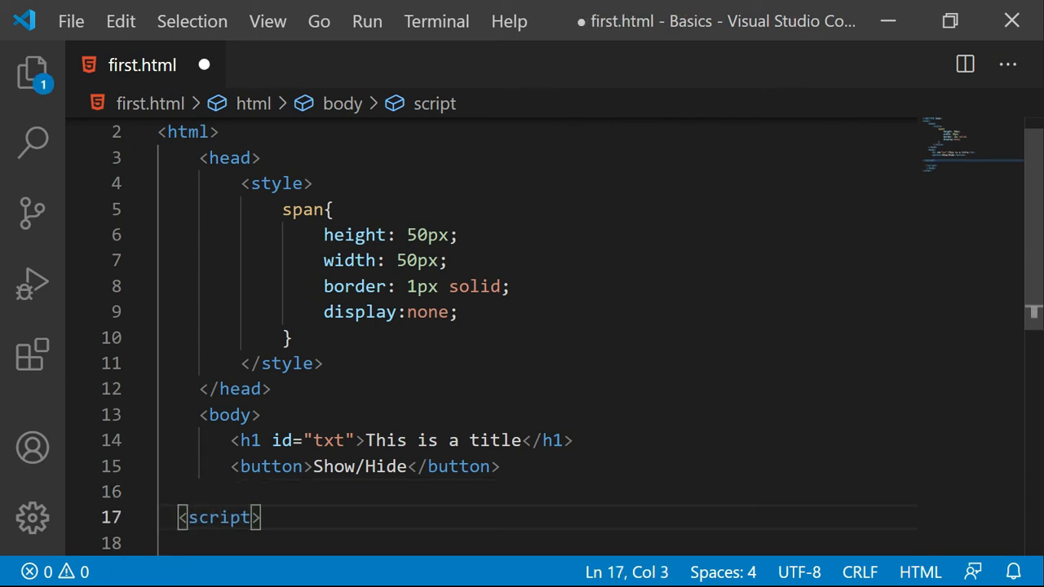
pyautogui.write(' onclick="showHide(')
pyautogui.press('Enter')
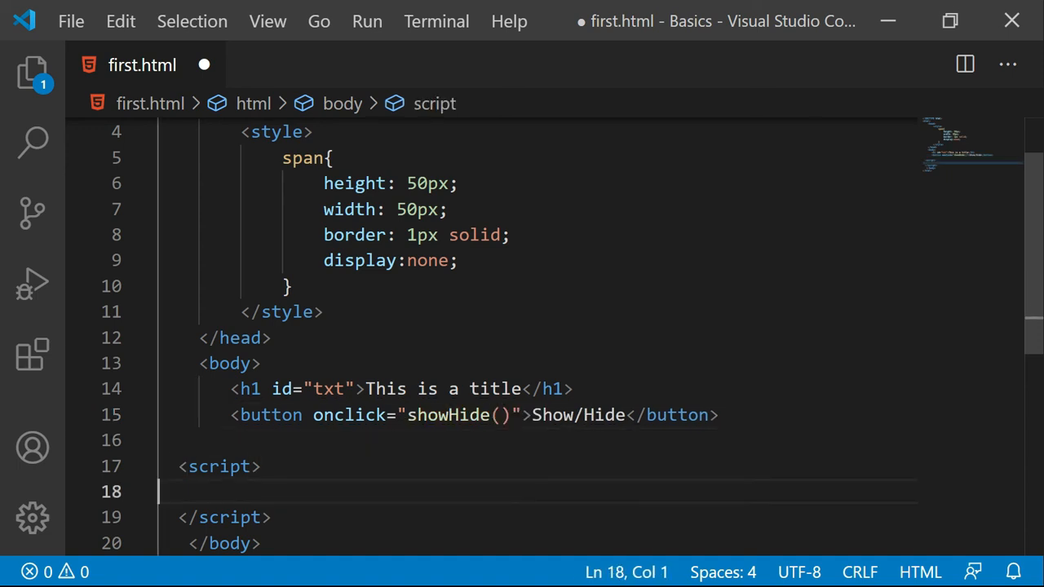
# - Define showHide() storing document.getElementById("title") in a const
pyautogui.write('function')
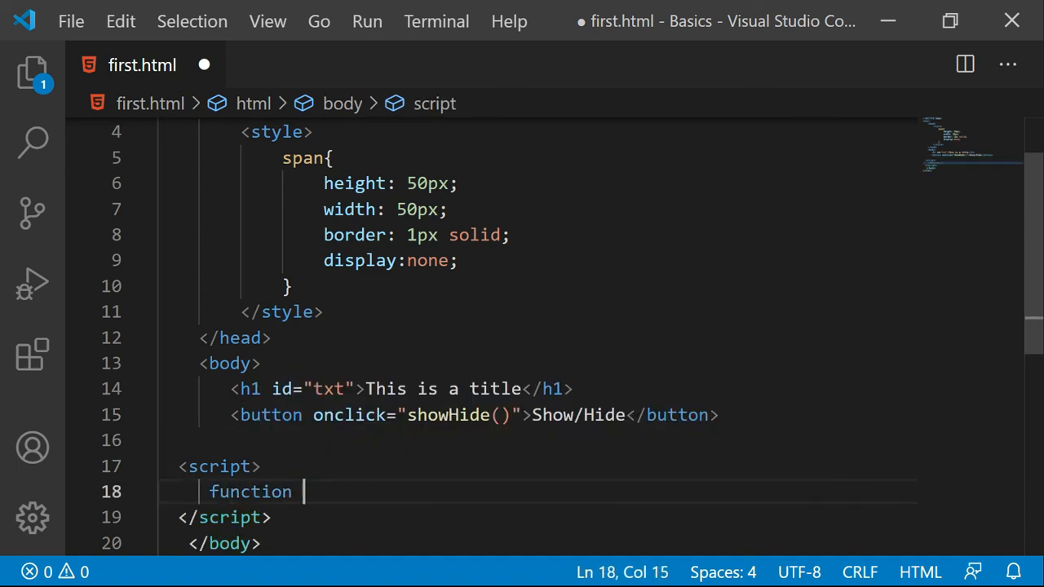
pyautogui.write('showHide()')
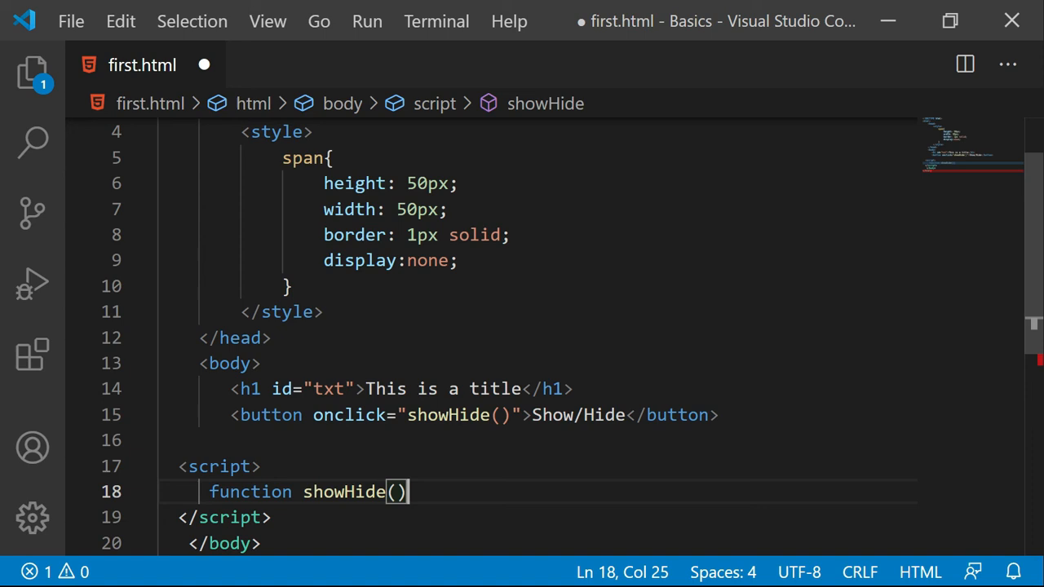
pyautogui.write('{')
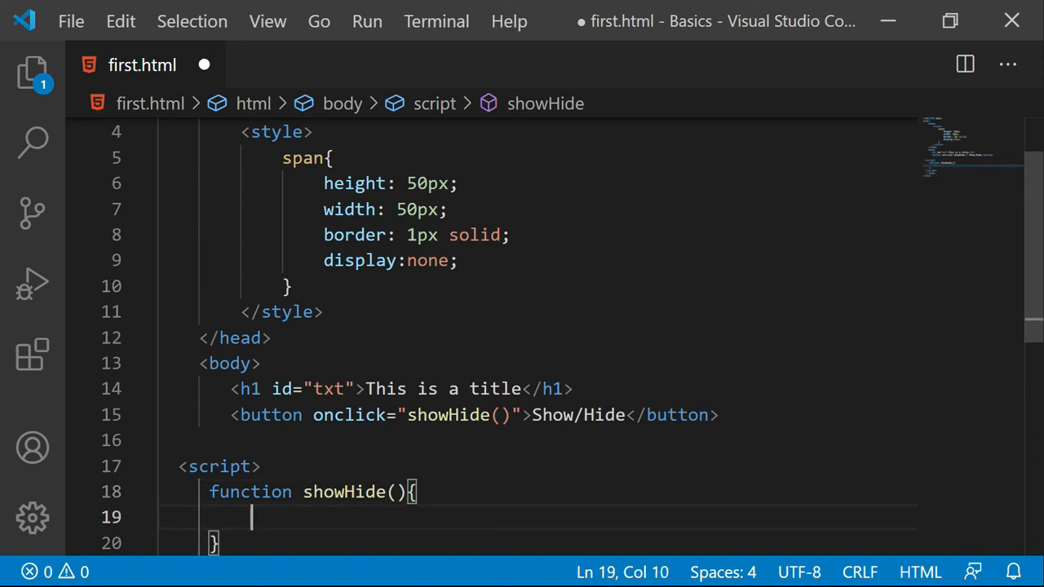
pyautogui.write('const txt =')
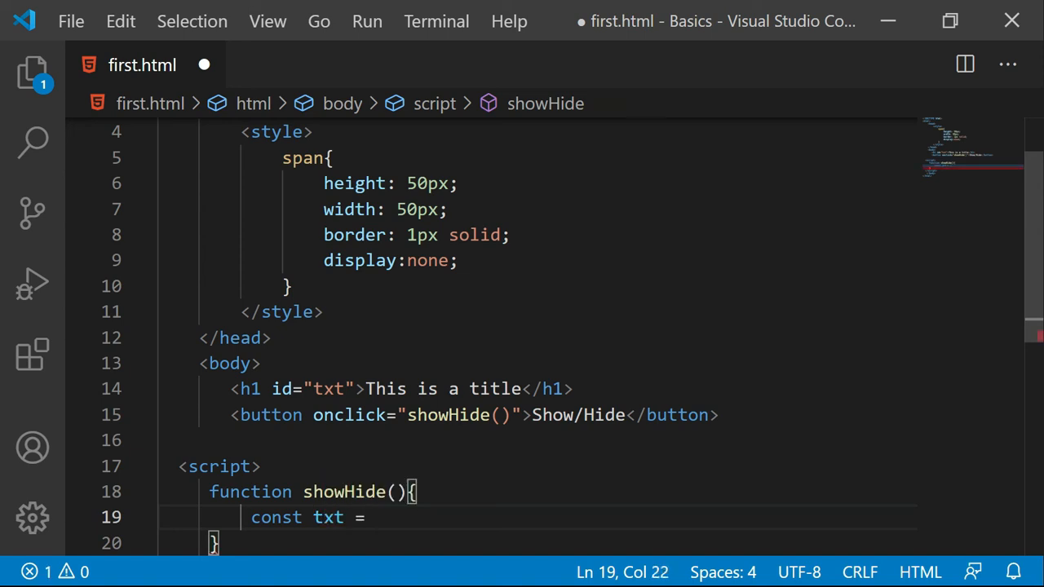
pyautogui.write('docu')
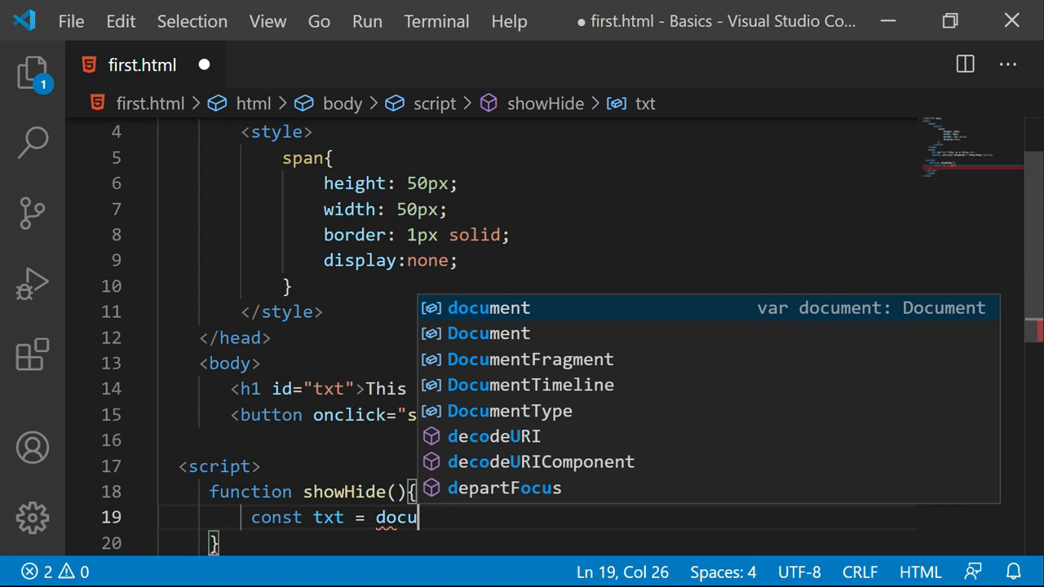
pyautogui.write('ment.getElementById("txt");')
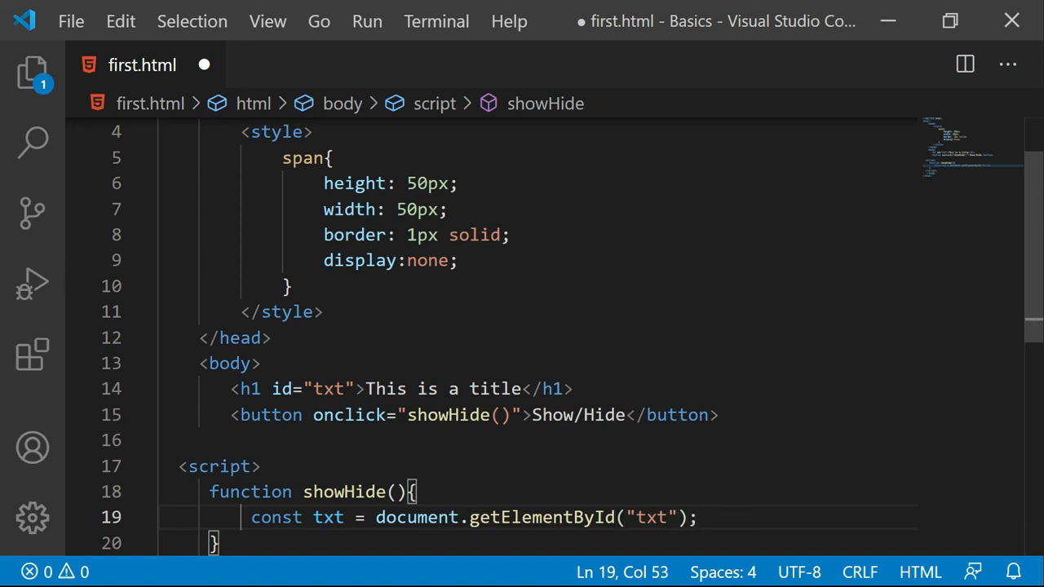
# - Rename the h1's id from txt to title to match the constant
pyautogui.click(352, 388)
pyautogui.write('itle')
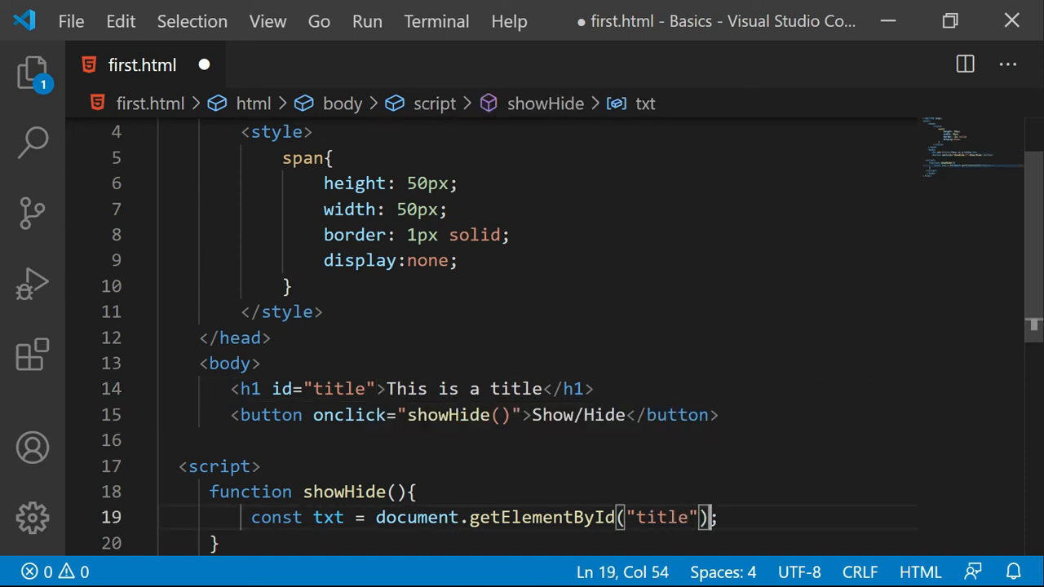
pyautogui.press('ctrl+s')
pyautogui.write('itle')
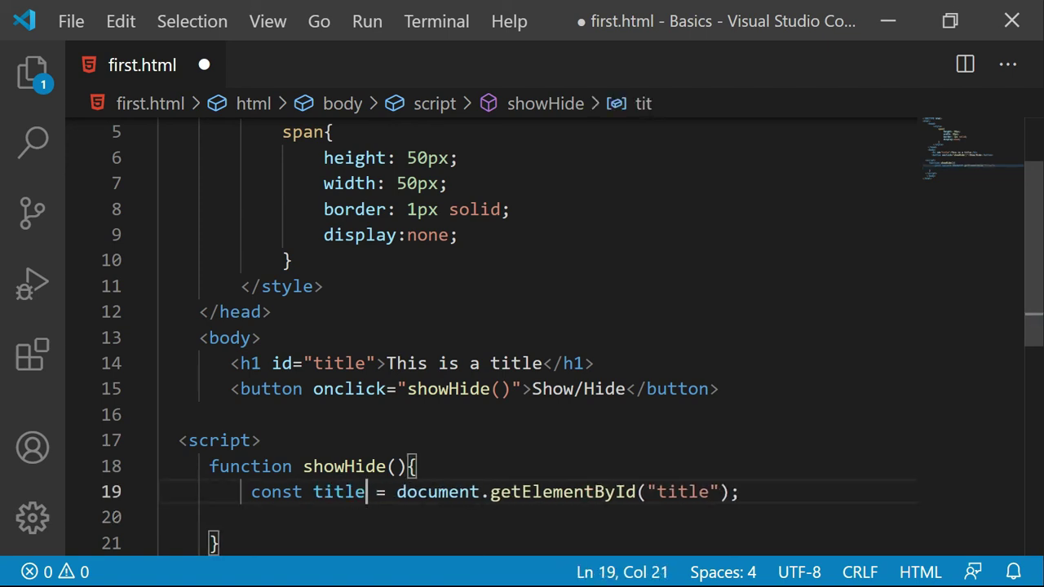
pyautogui.press('Enter')
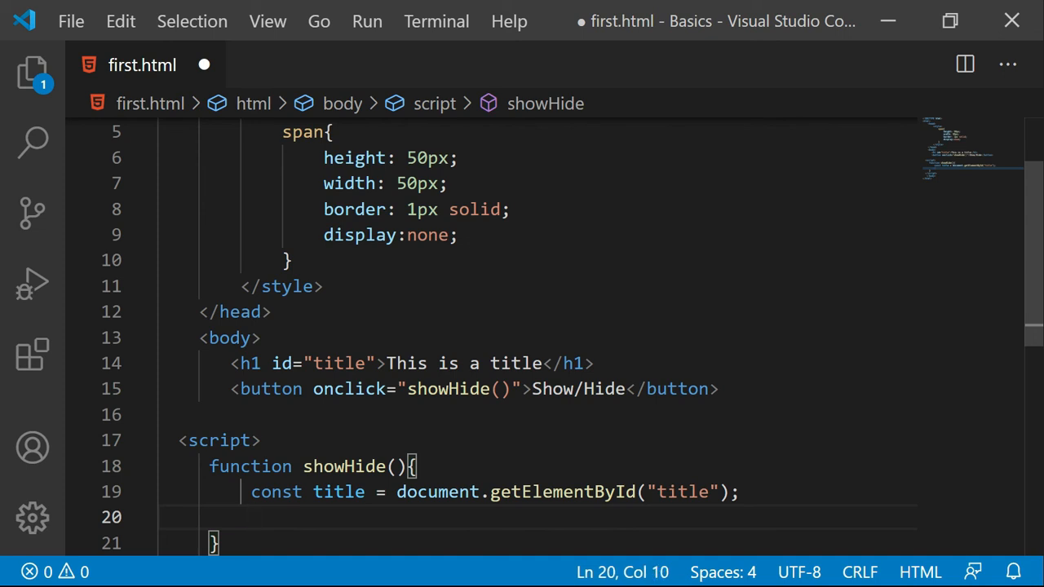
# - Have showHide() set title.style.display = "none" and save first.html
pyautogui.write('title.')
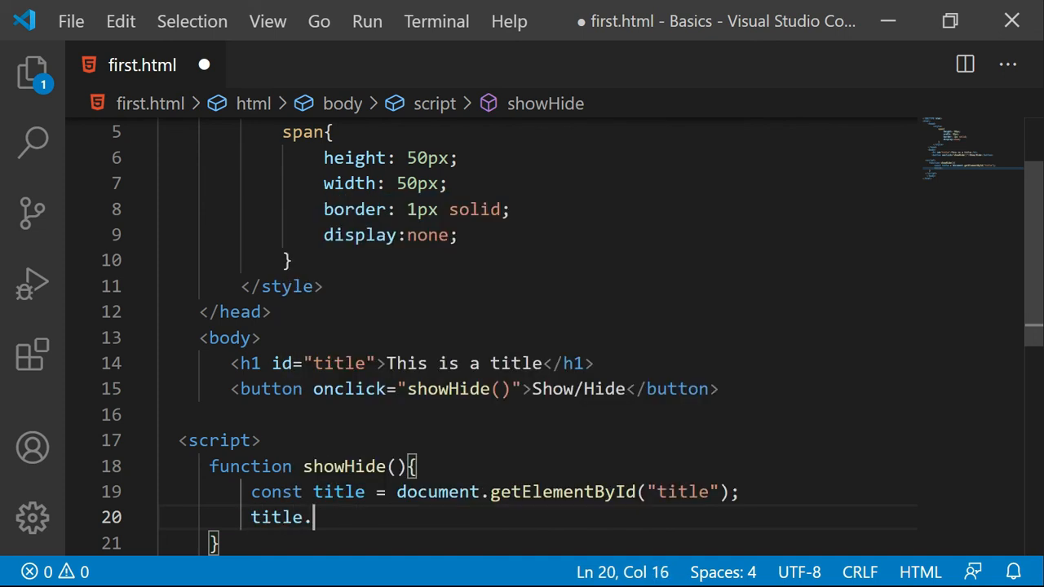
pyautogui.write('style.display')
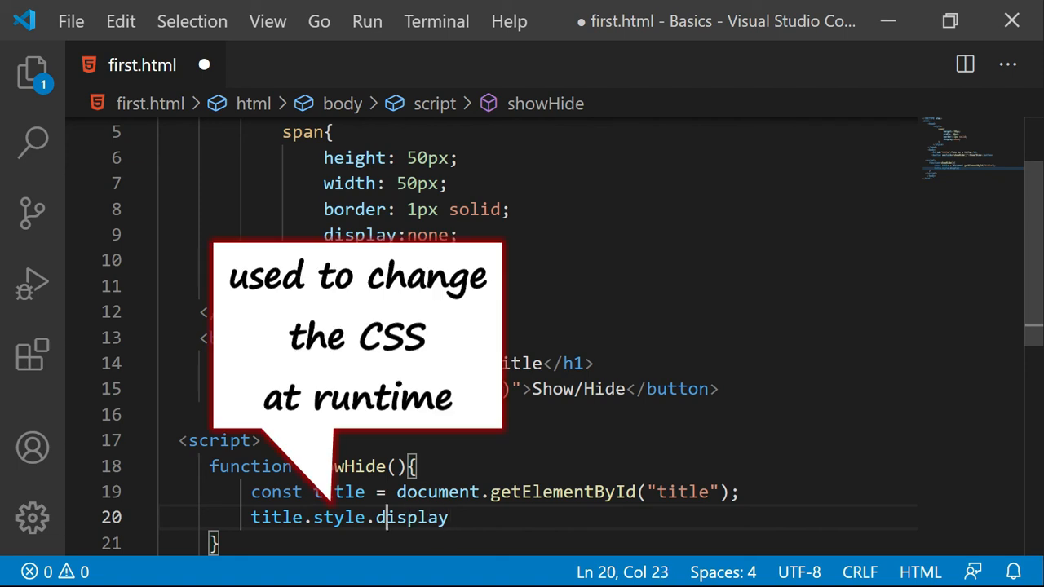
pyautogui.doubleClick(340, 517)
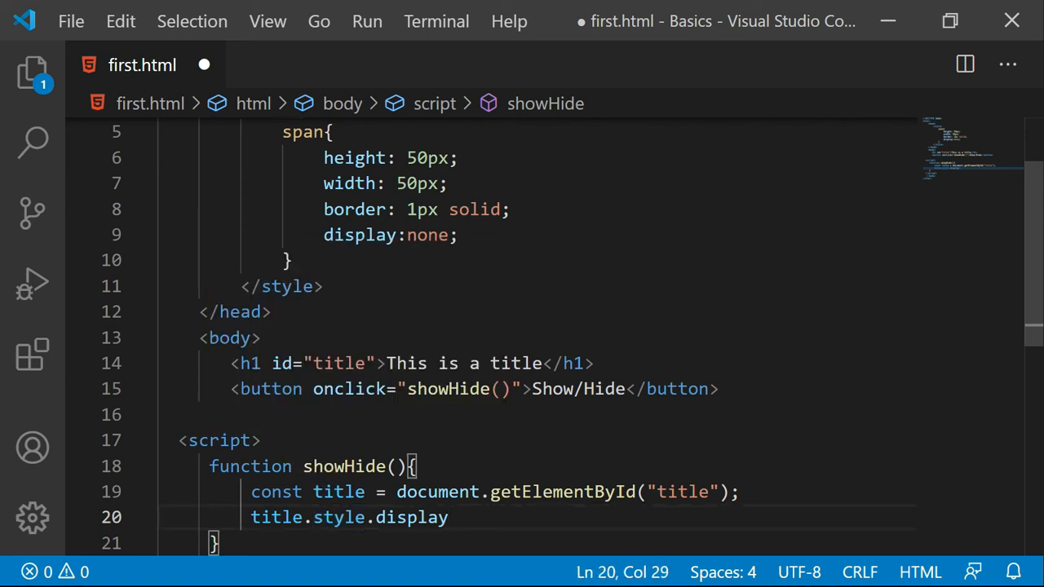
pyautogui.write('= "no')
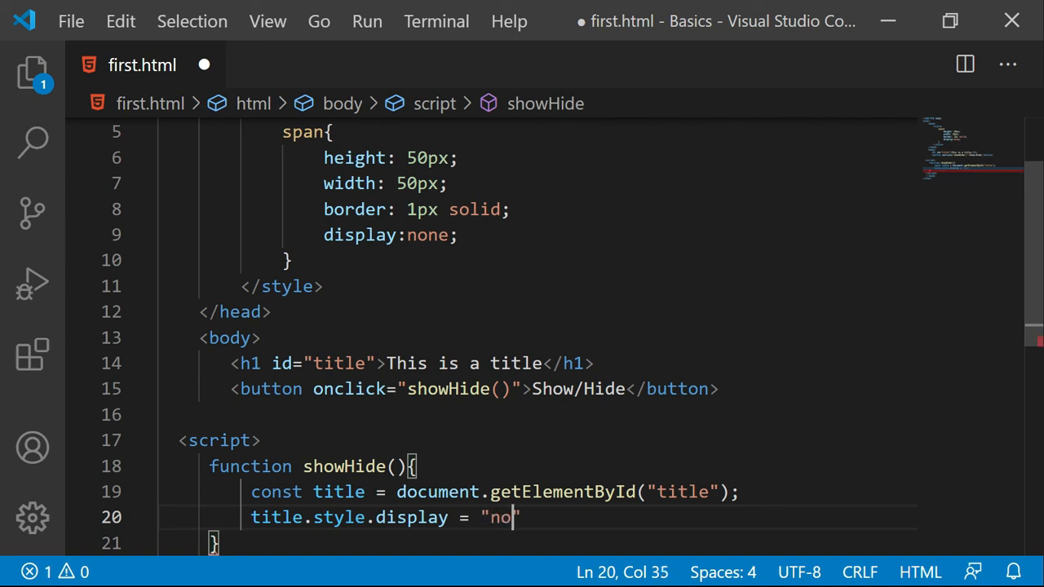
pyautogui.write('ne";')
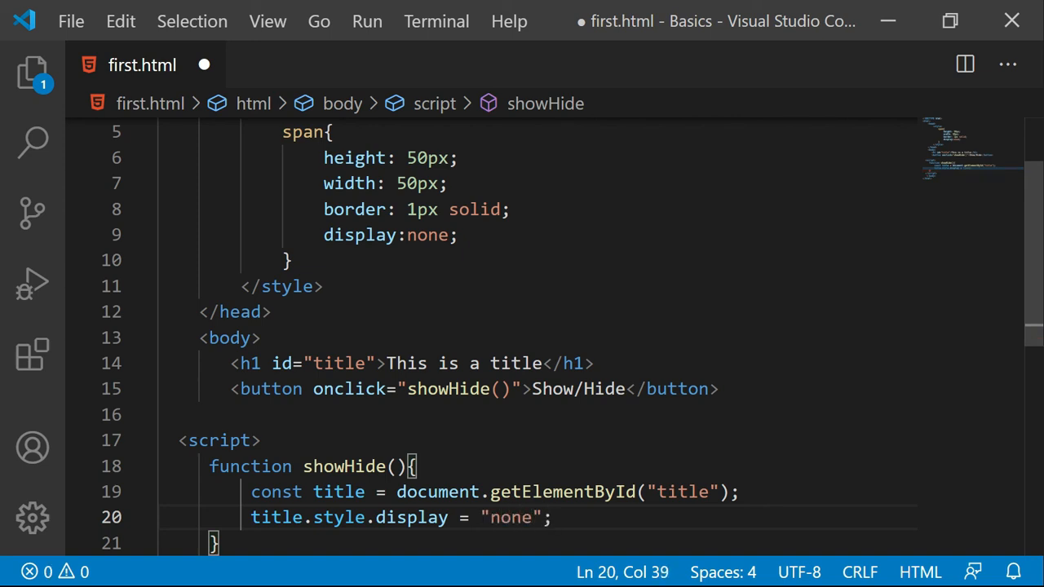
pyautogui.press('ctrl+s')
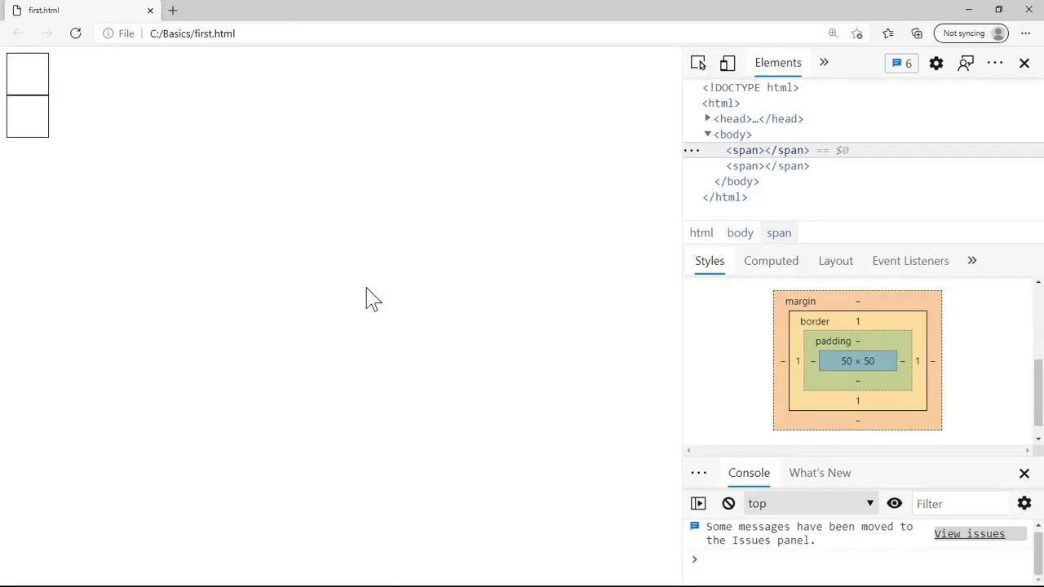
# - Reload the page, confirm Show/Hide hides the heading via display: none, and return to VS Code
pyautogui.click(75, 33)
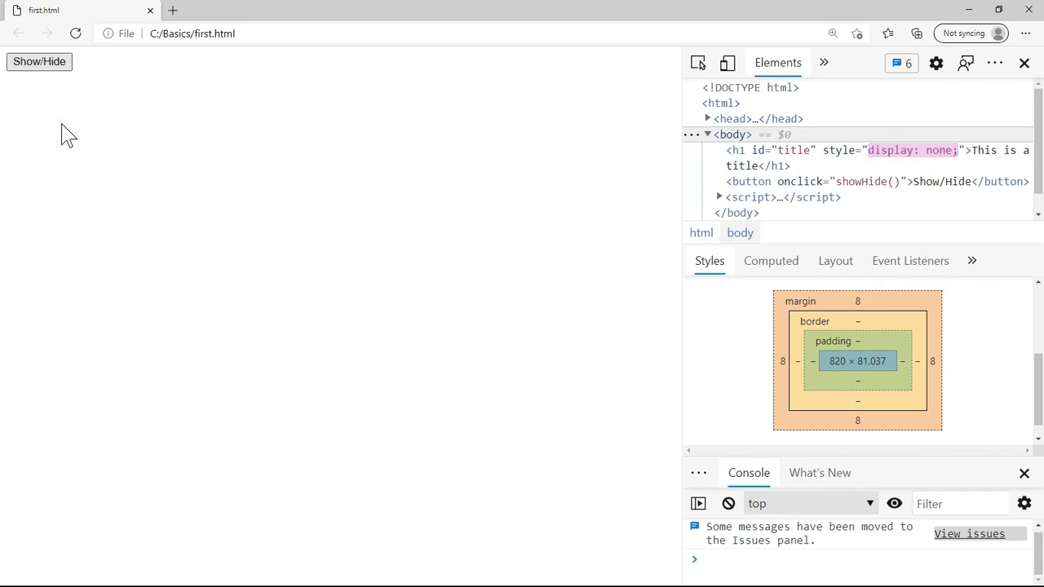
pyautogui.click(880, 156)
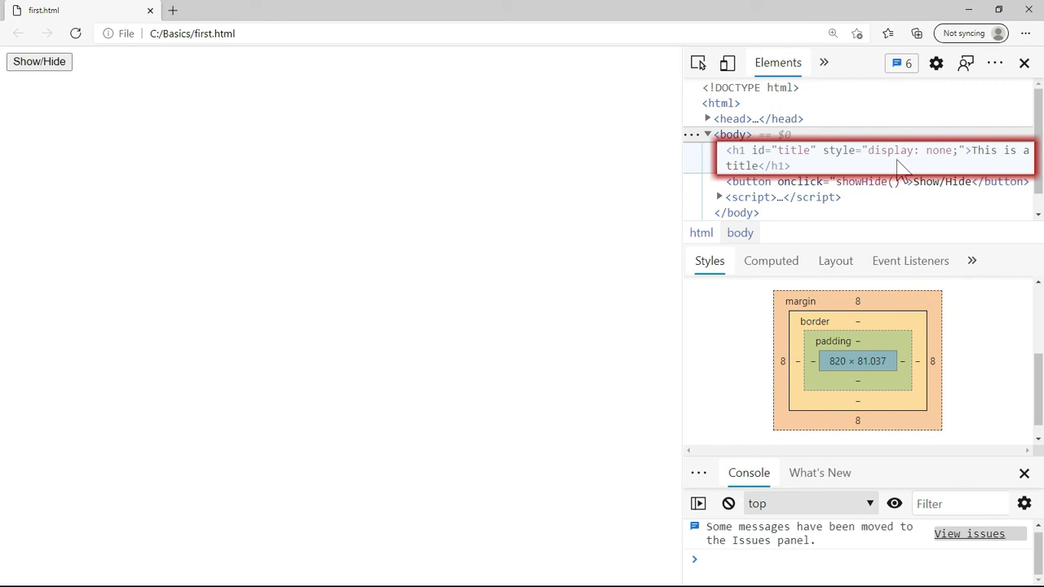
pyautogui.moveTo(791, 166)
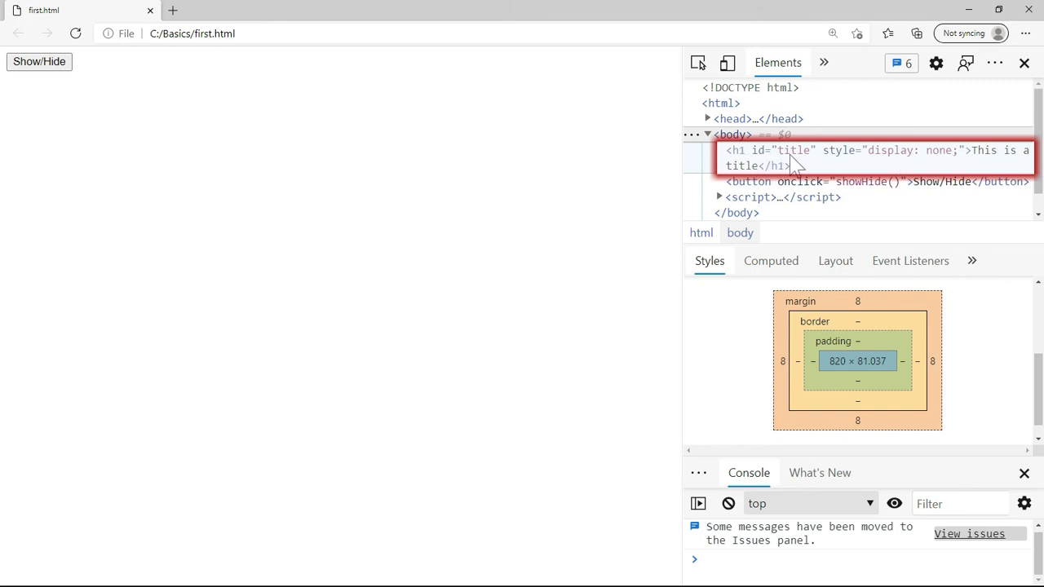
pyautogui.moveTo(946, 167)
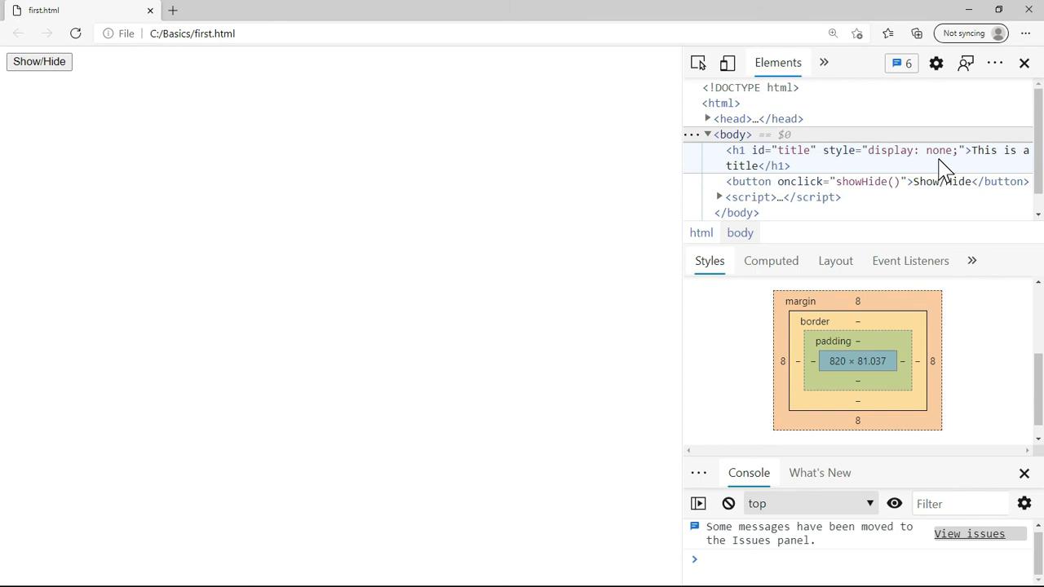
pyautogui.moveTo(564, 346)
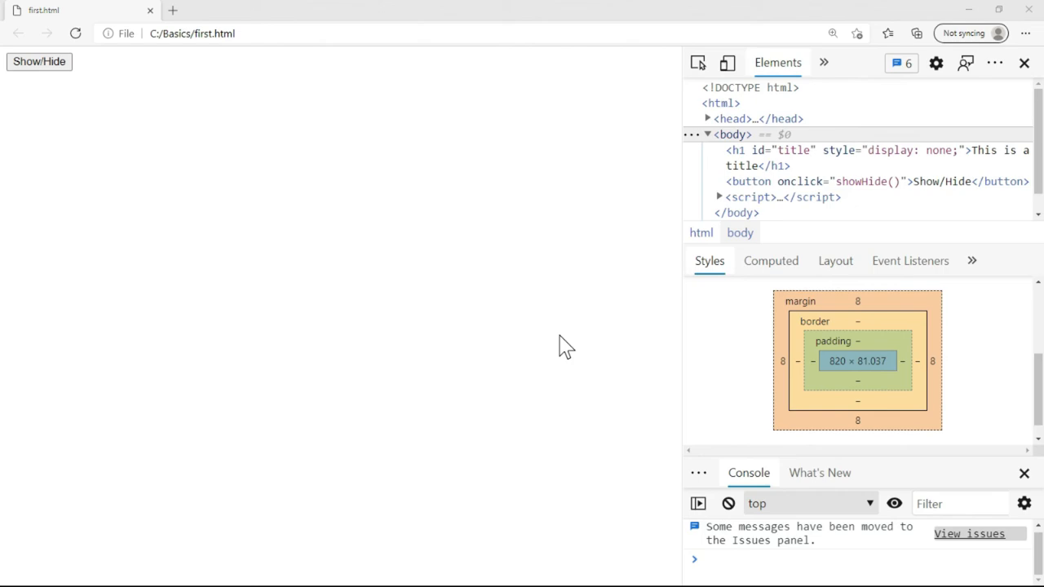
pyautogui.press('alt+tab')
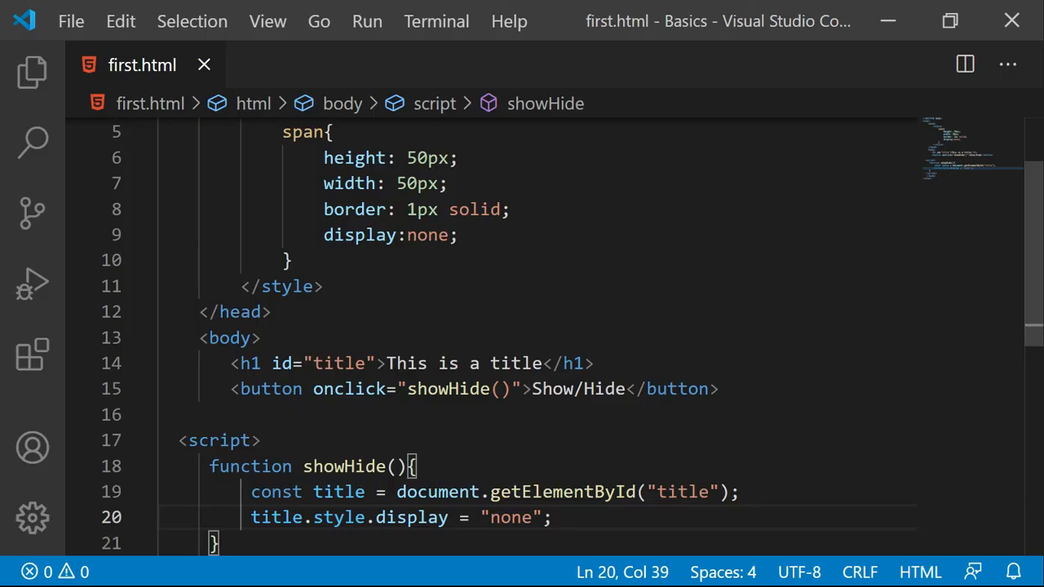
# - Wrap the assignment in an if/else: display "none" becomes "block", otherwise "none", then save
pyautogui.click(486, 467)
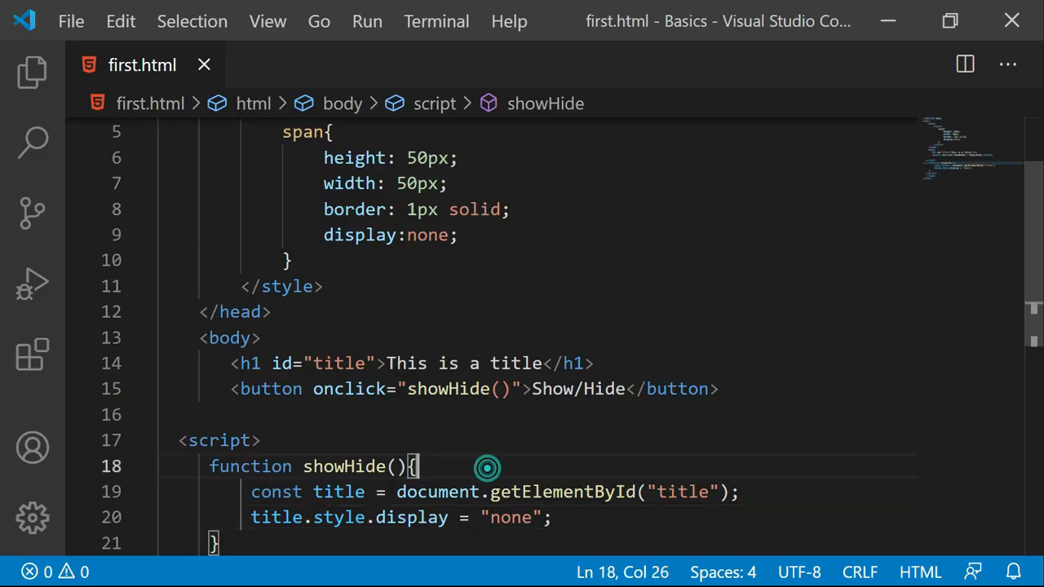
pyautogui.write('if()')
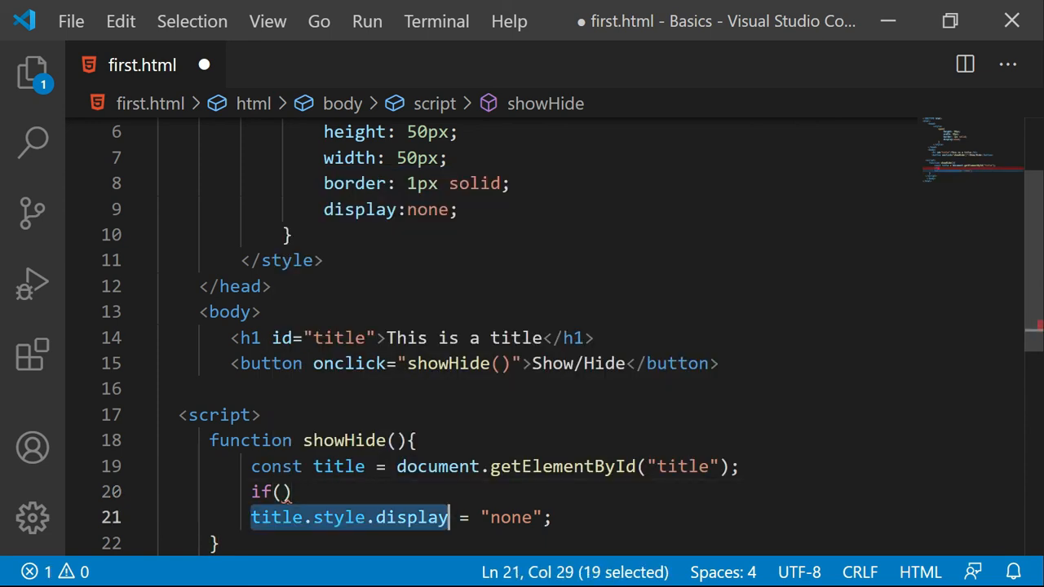
pyautogui.write('title.style.display==="none')
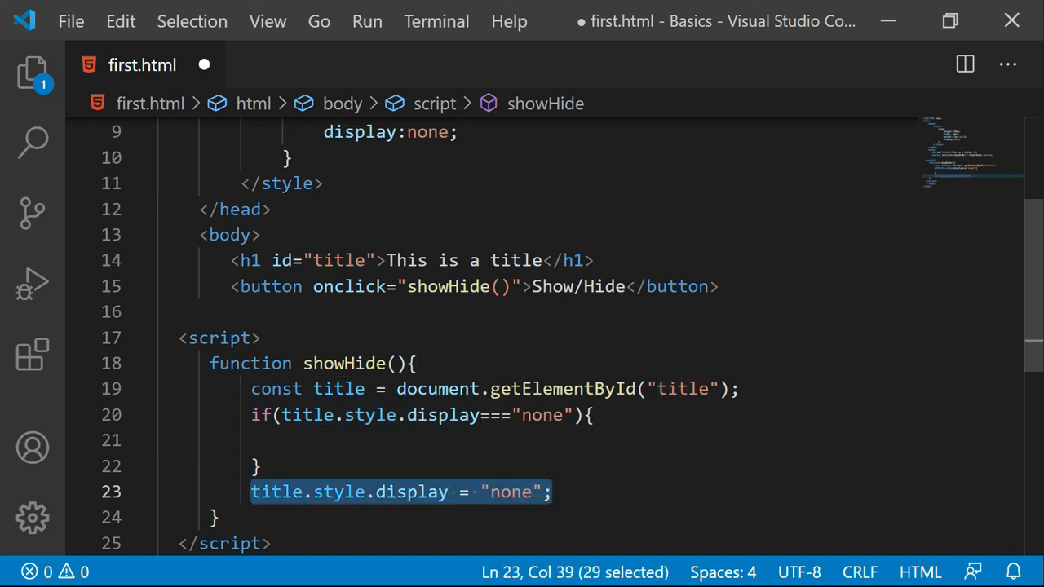
pyautogui.write('title.style.display = "block";')
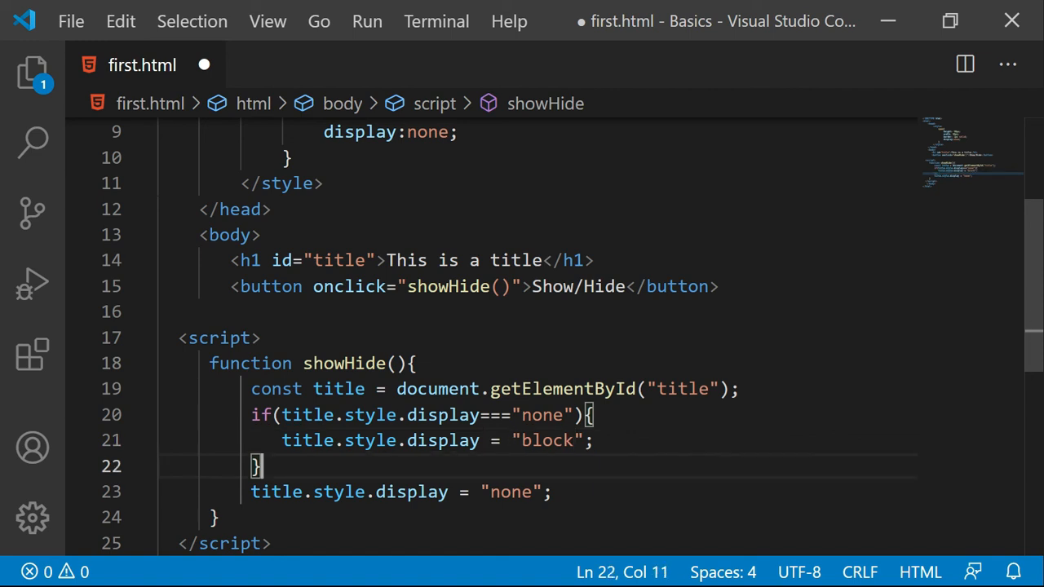
pyautogui.write('else{}')
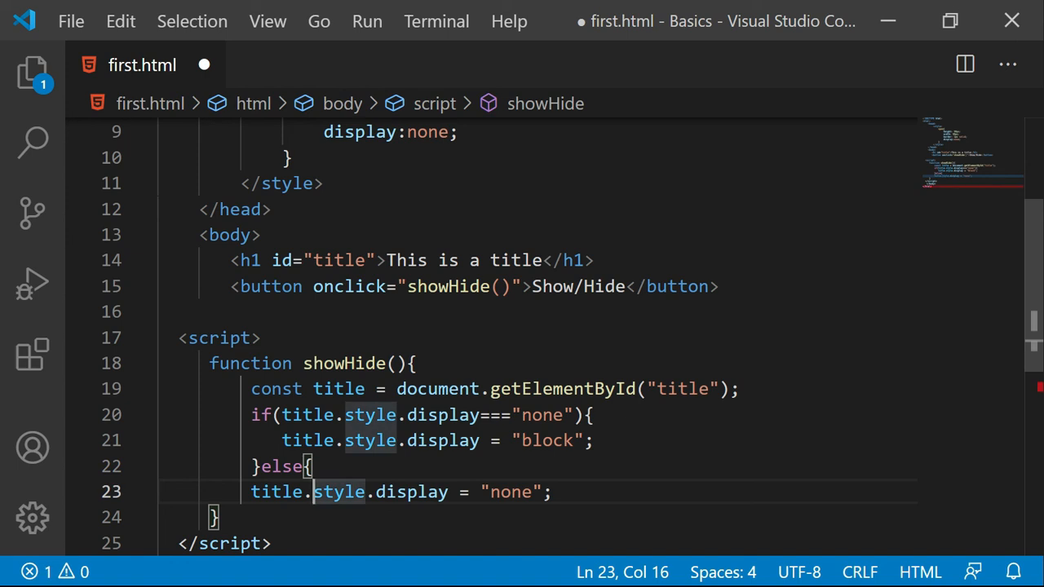
pyautogui.press('ctrl+s')
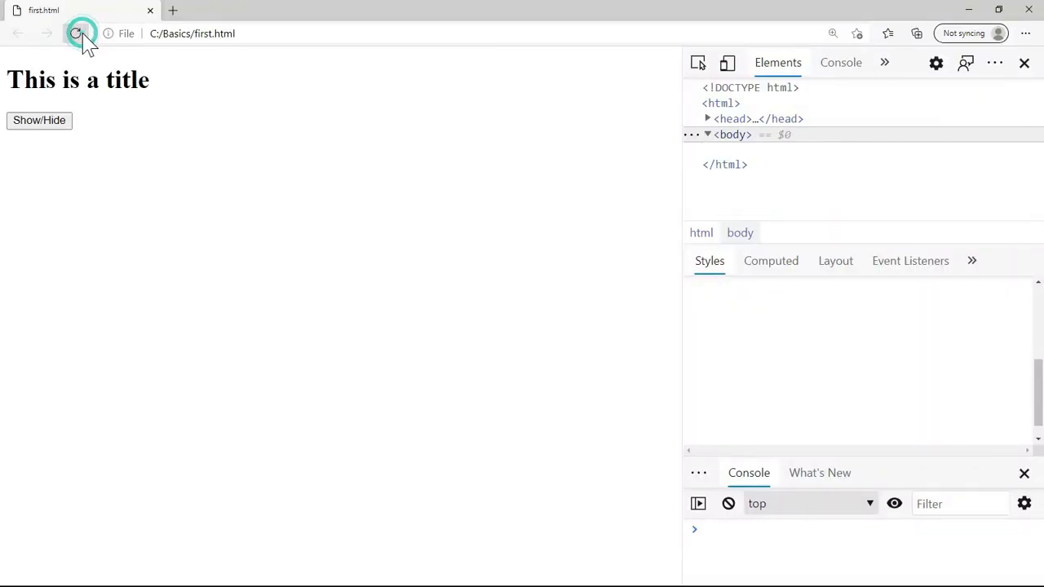
# - Reload the page and click Show/Hide so the heading gets inline display: block
pyautogui.click(75, 32)
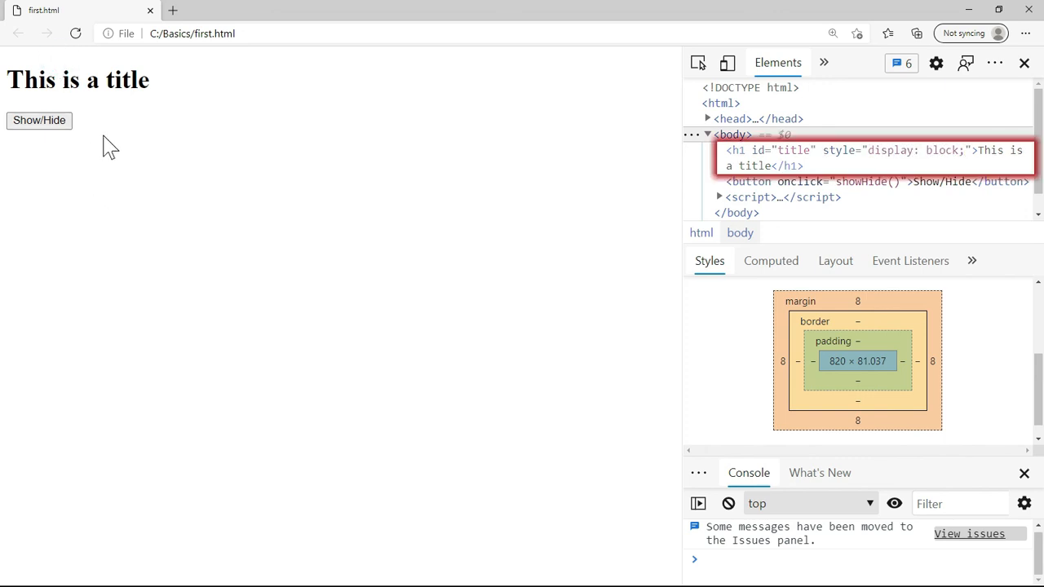
pyautogui.click(39, 62)
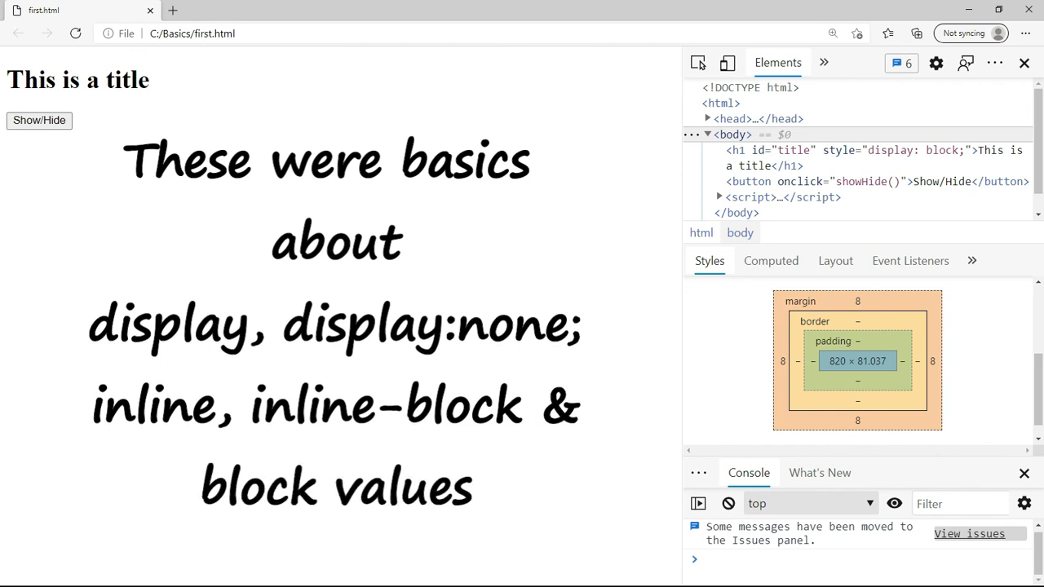
pyautogui.click(40, 121)
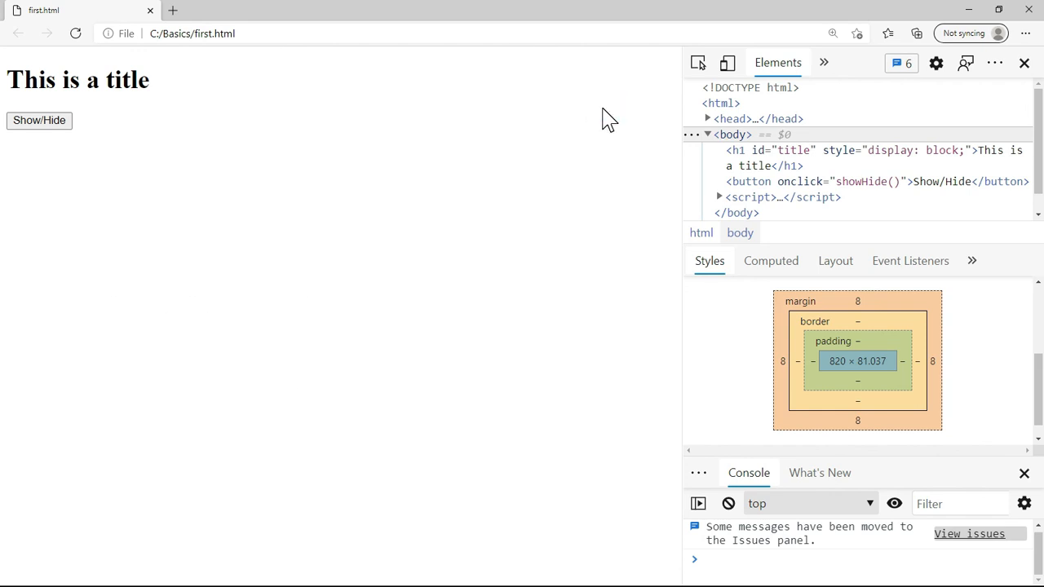
pyautogui.click(39, 121)
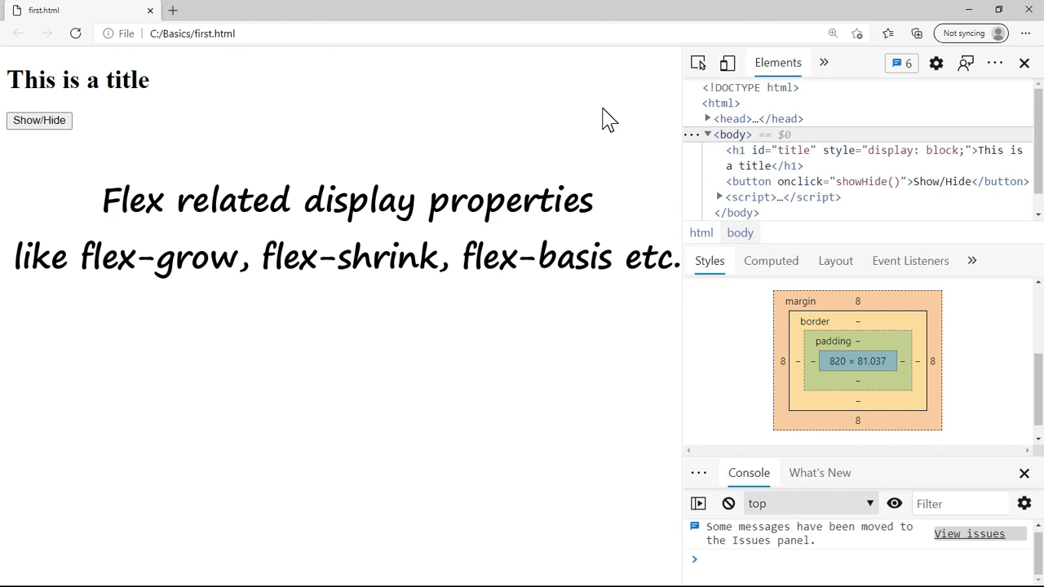